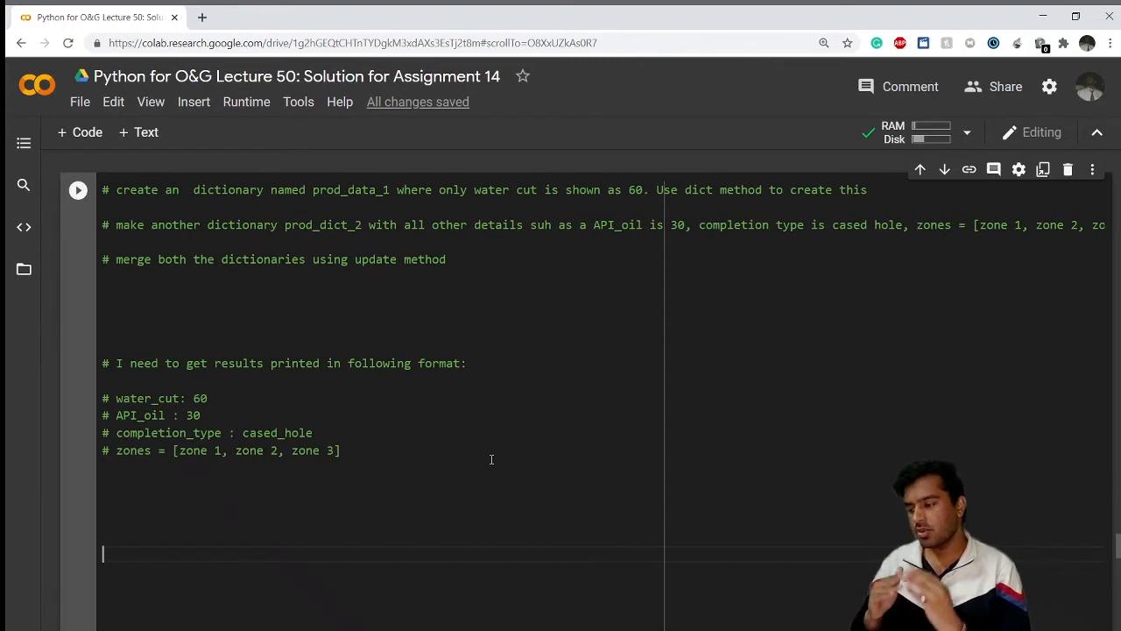
pyautogui.moveTo(652, 312)
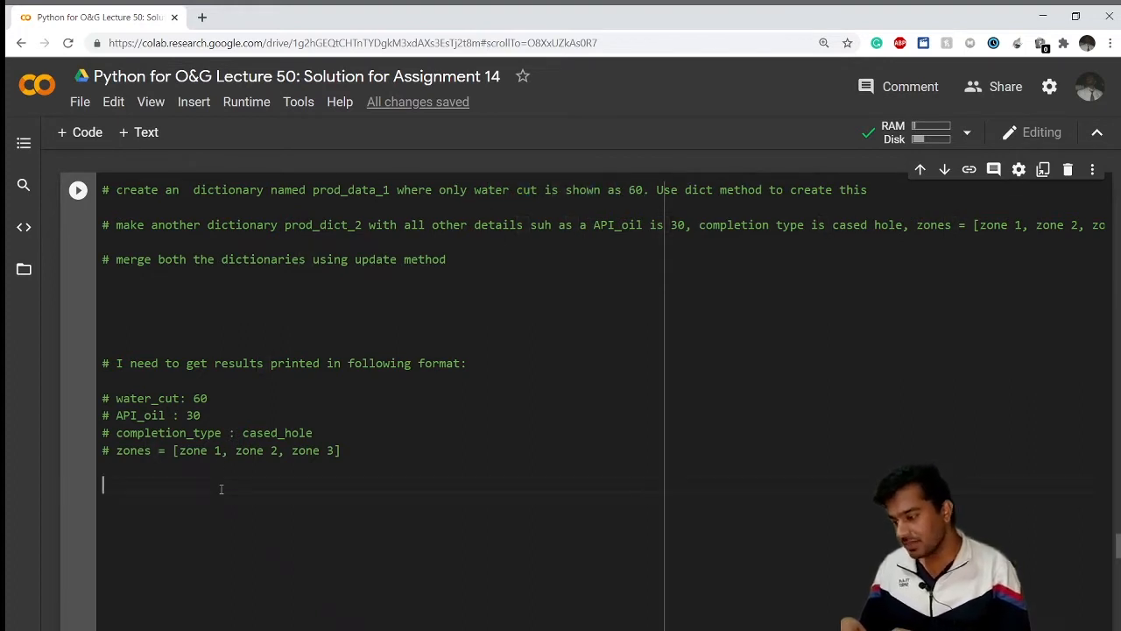
# Define prod_dict_1 = dict(water_cut = 60) using the dict constructor.
pyautogui.write('prod')
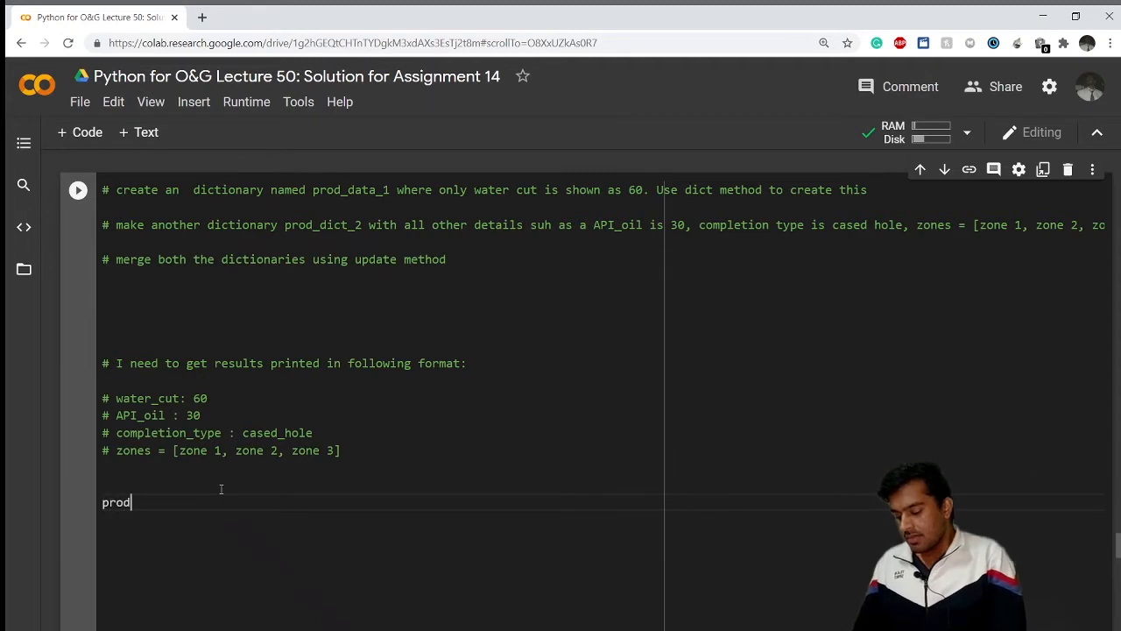
pyautogui.write('_dict_1')
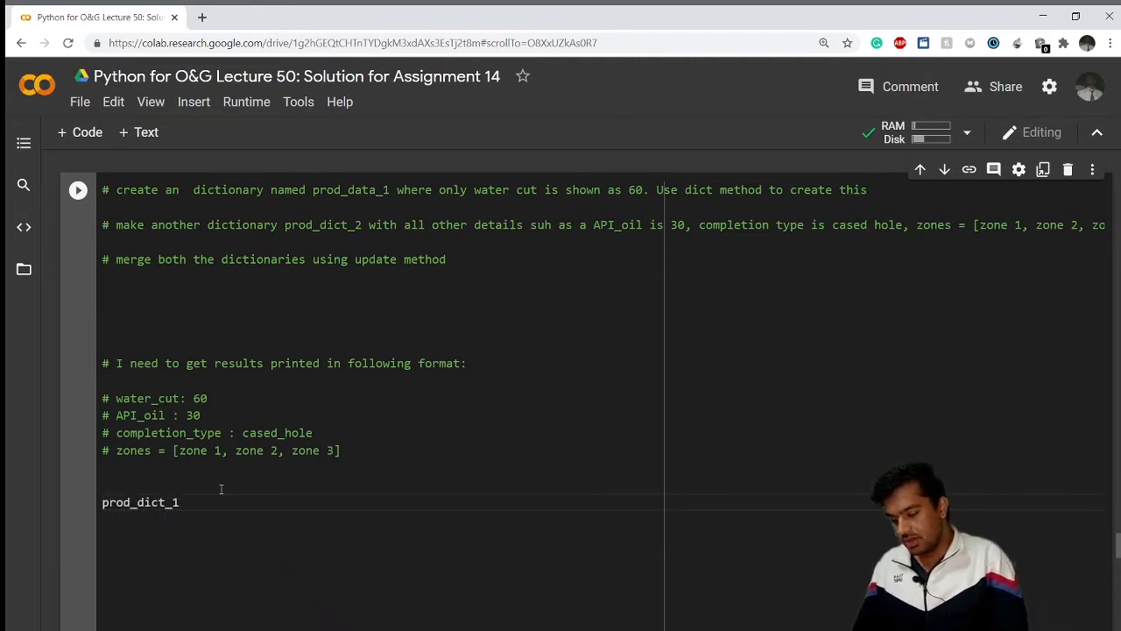
pyautogui.write('=')
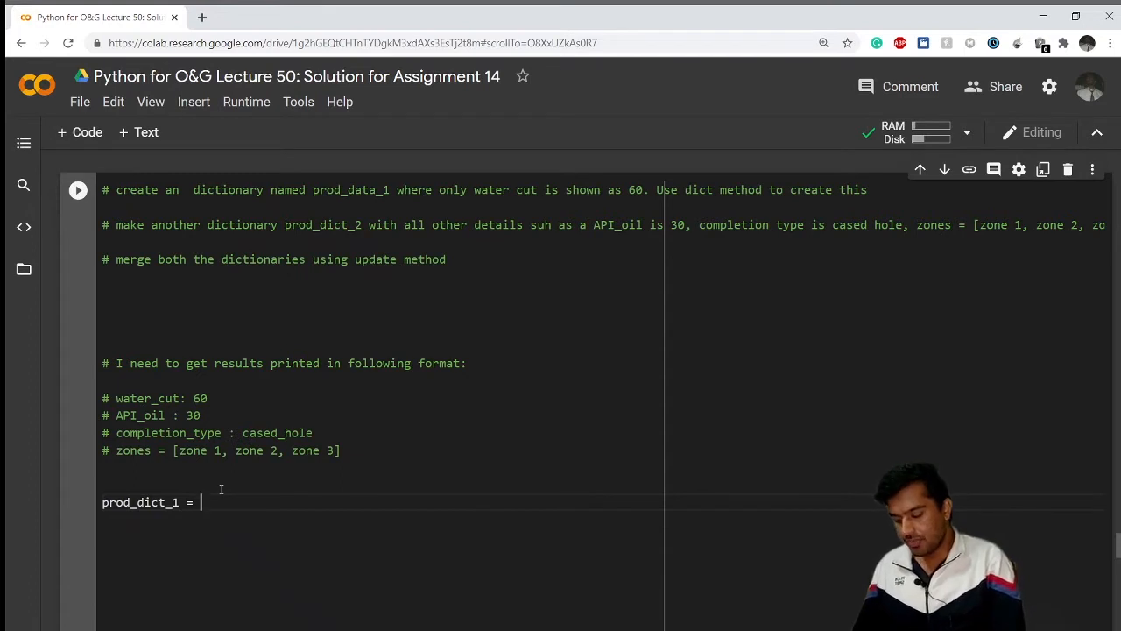
pyautogui.write('dict()')
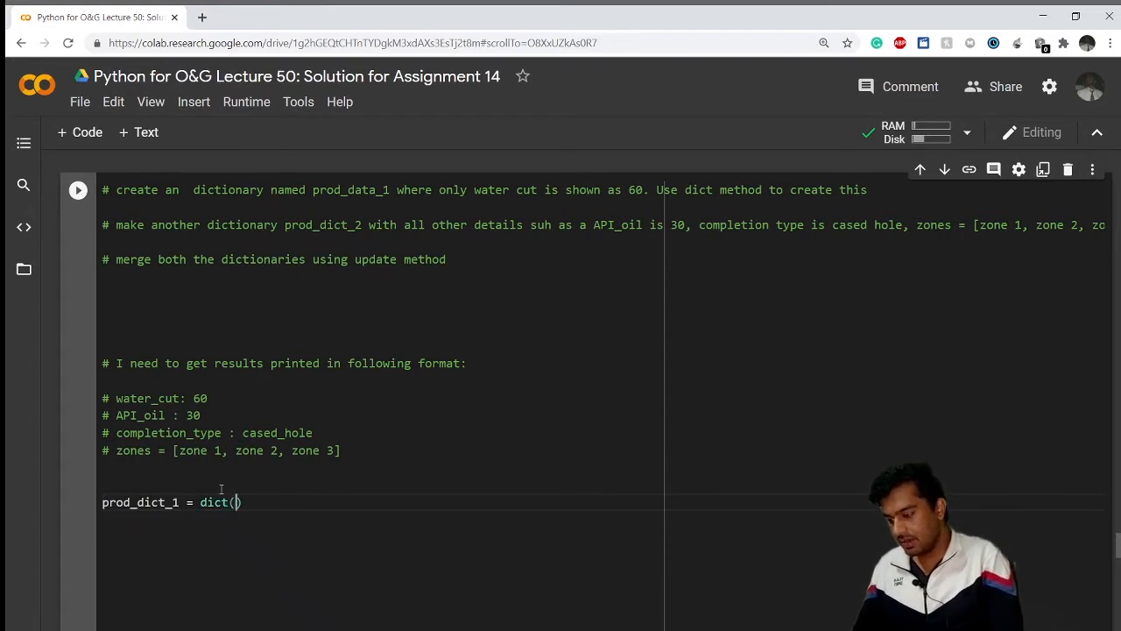
pyautogui.write('water_cut =')
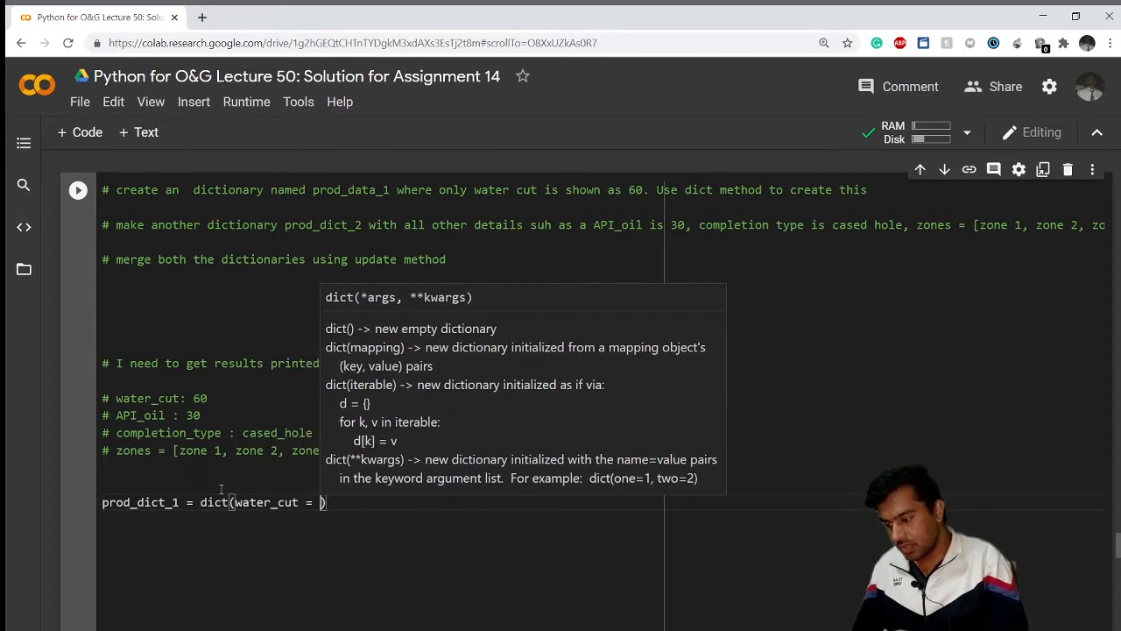
pyautogui.write('60')
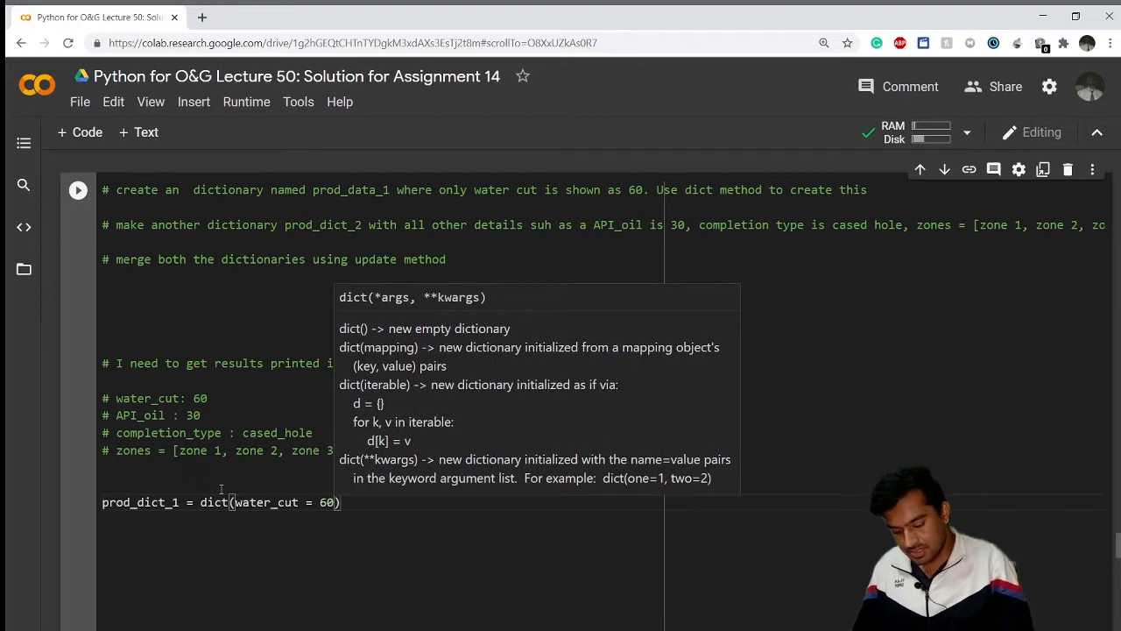
# Add print(prod_dict_1) on the next line.
pyautogui.write('print')
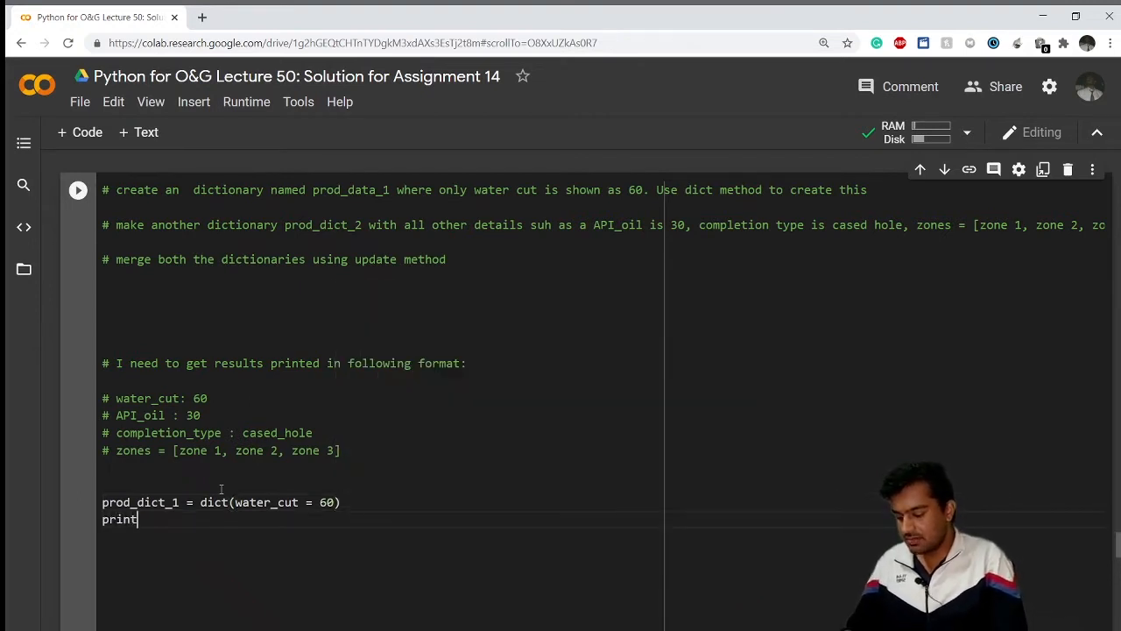
pyautogui.write('(prod)')
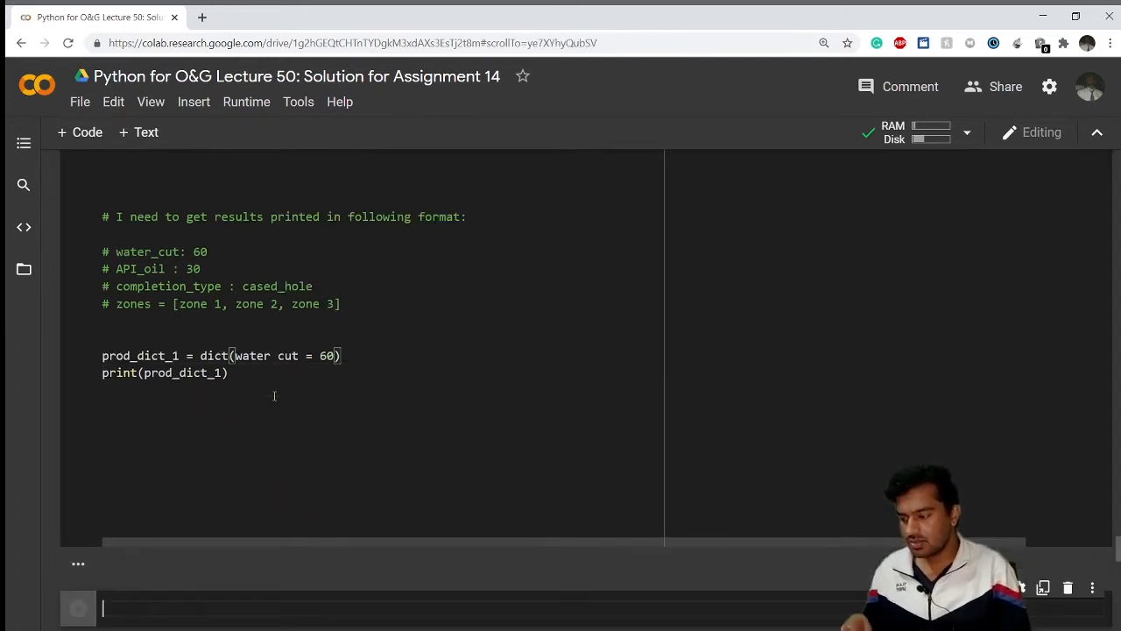
# Run the cell so it prints {'water_cut': 60}.
pyautogui.click(78, 608)
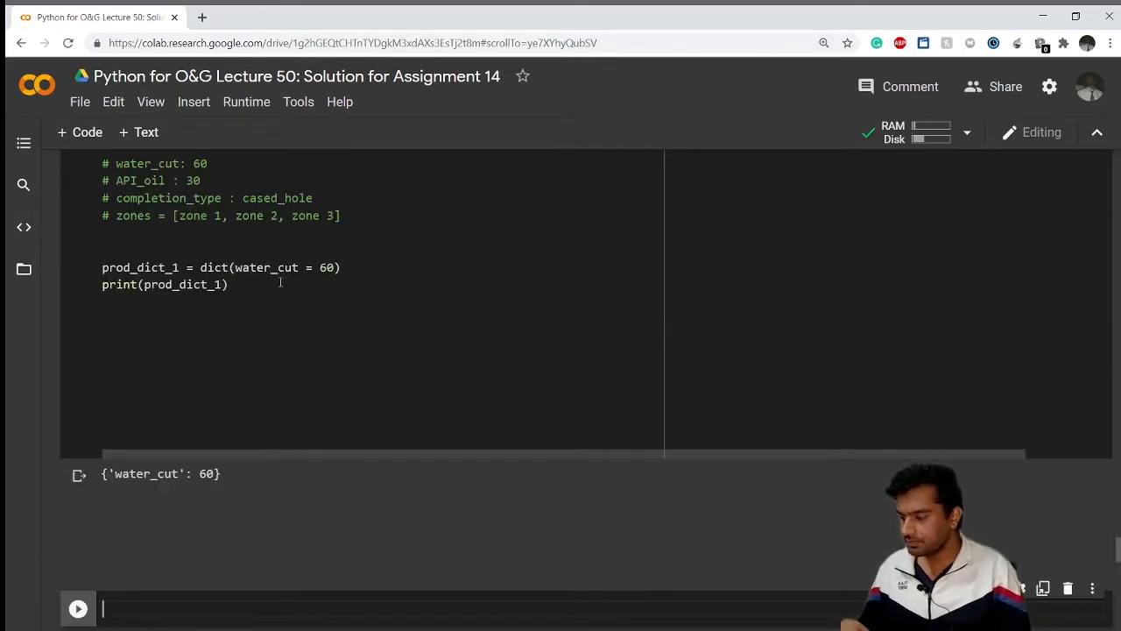
pyautogui.scroll(3)
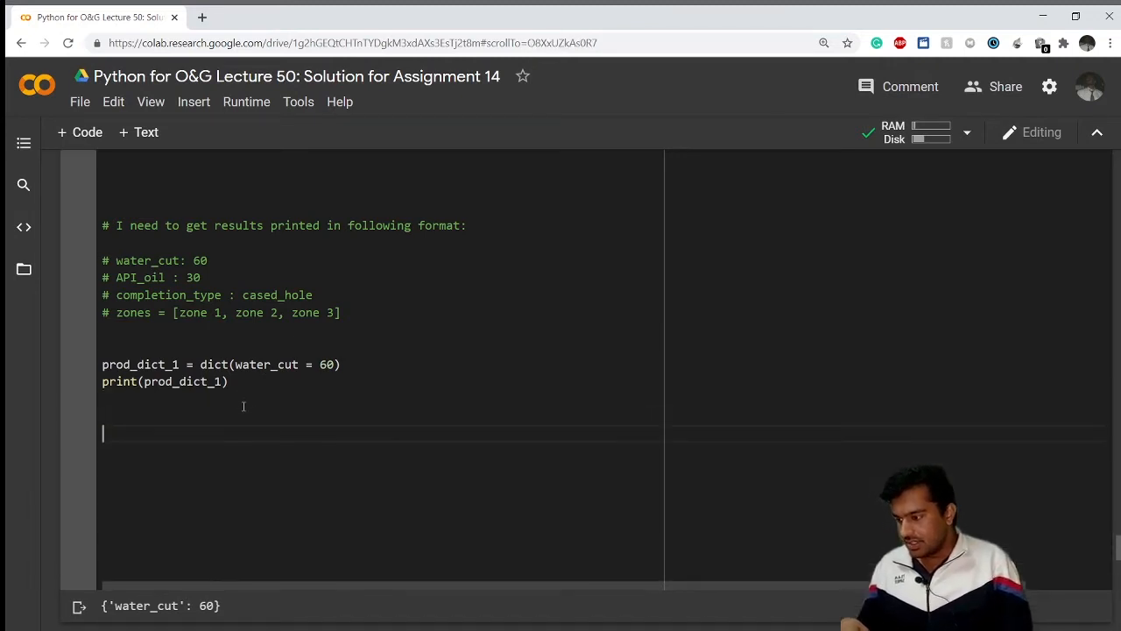
# Start prod_dict_2 as a dictionary literal with braces spread over separate lines.
pyautogui.write('prod')
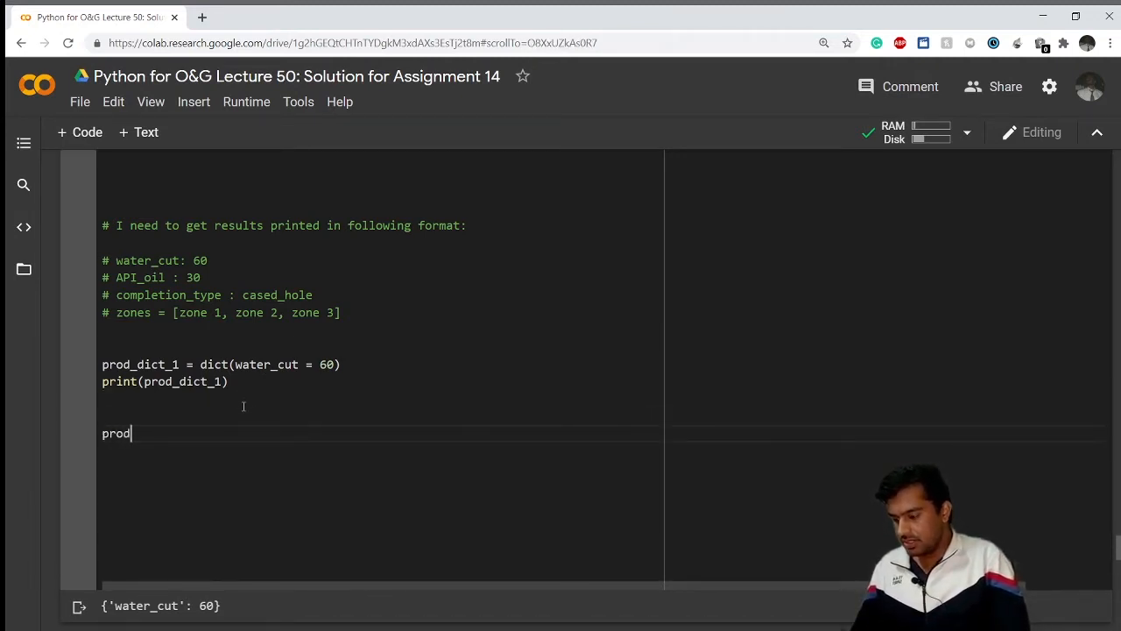
pyautogui.write('_dict')
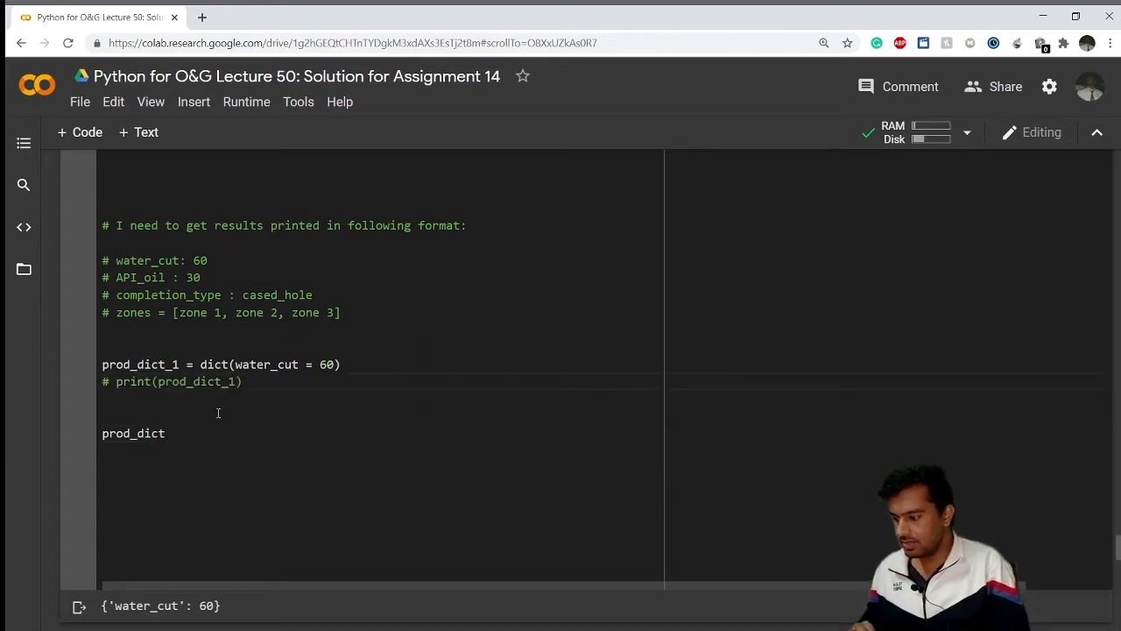
pyautogui.write('_32')
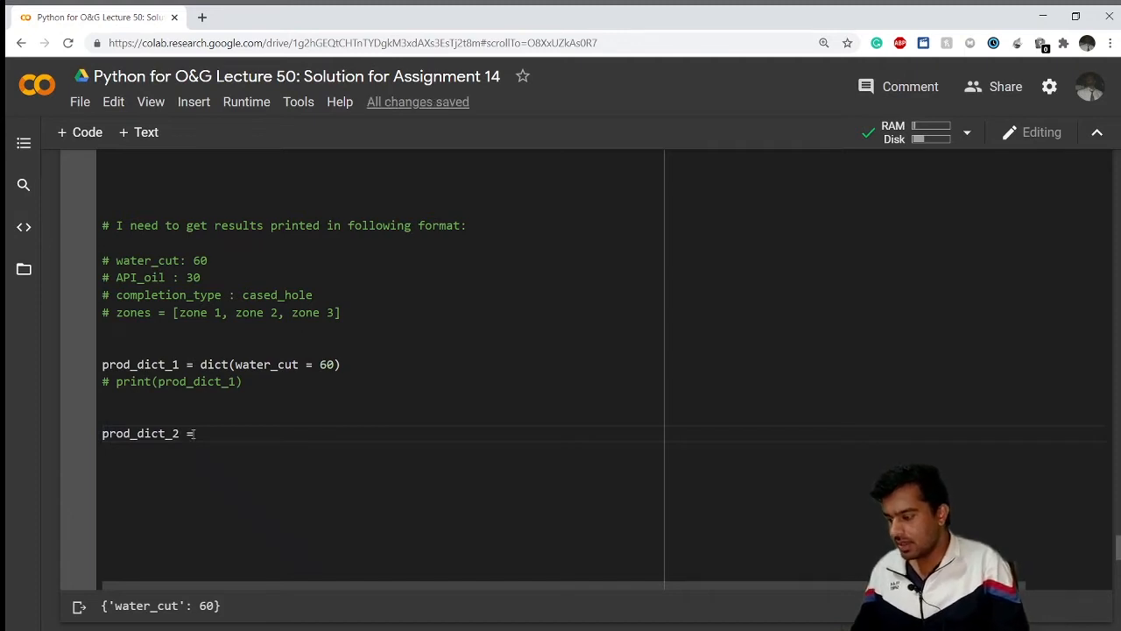
pyautogui.write('{}')
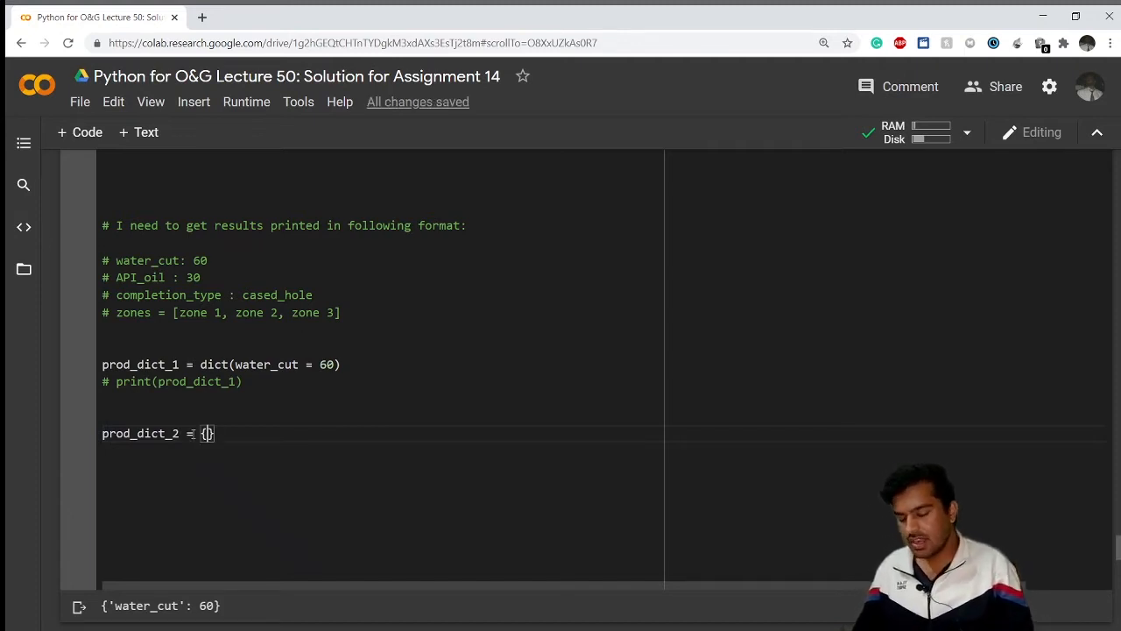
pyautogui.press('enter')
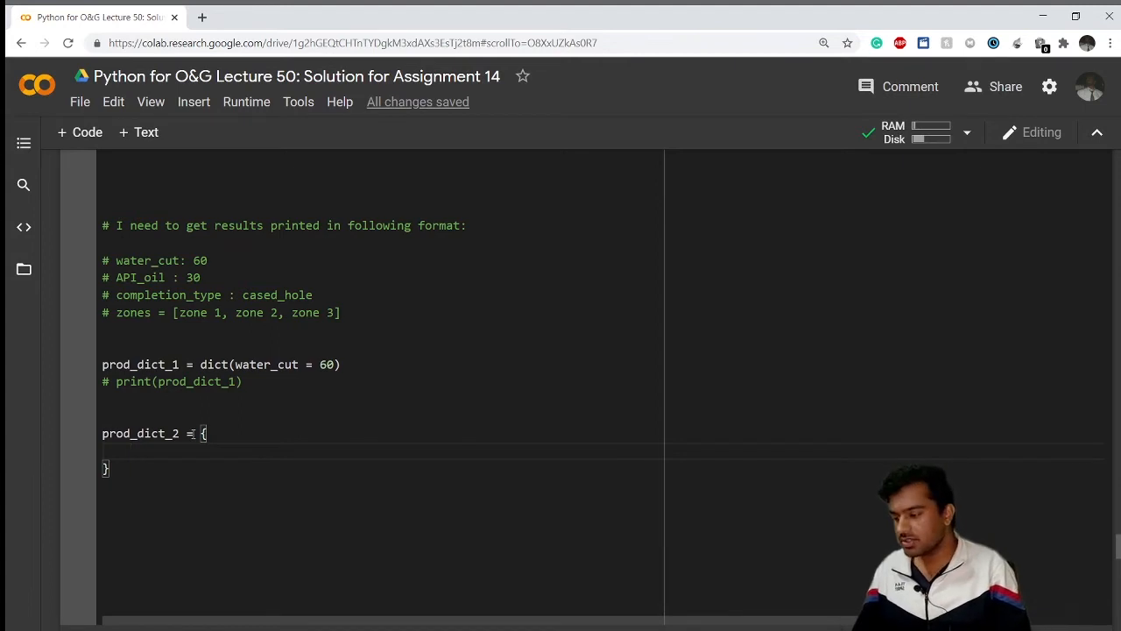
pyautogui.scroll(3)
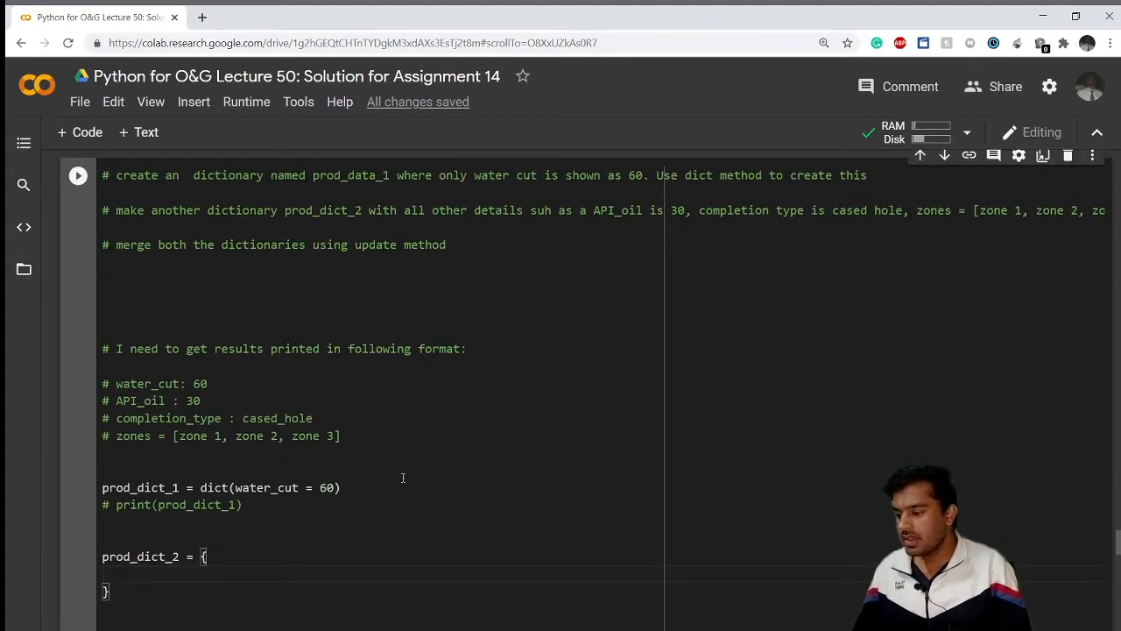
# Add the entries 'API_oil': 30 and 'completion type': 'cased hole'.
pyautogui.write("'API'")
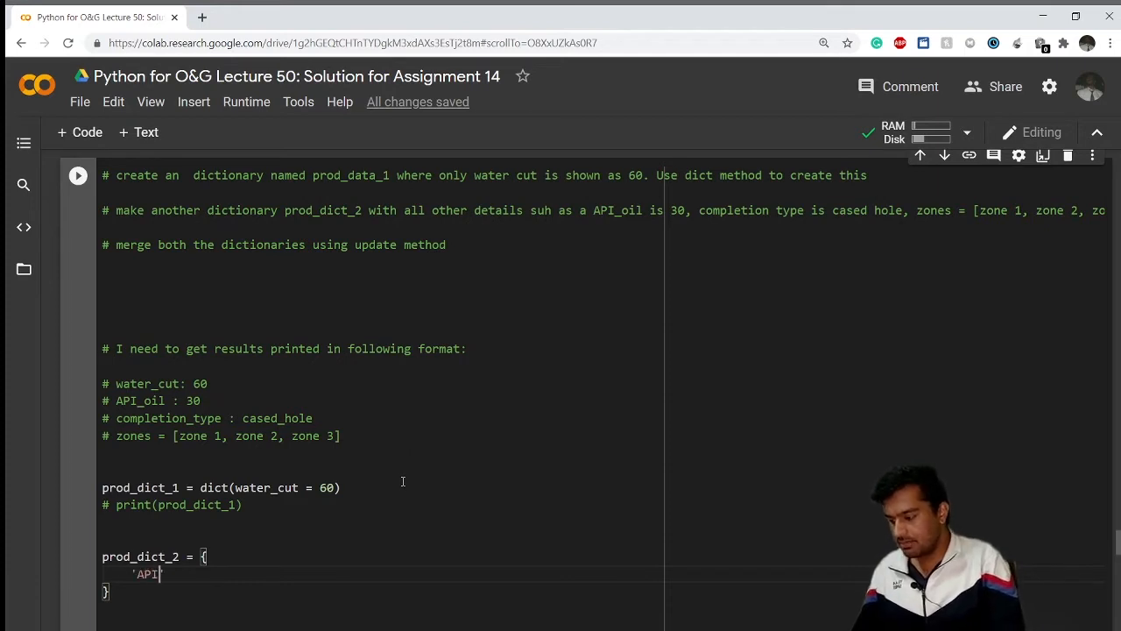
pyautogui.write("_oil'")
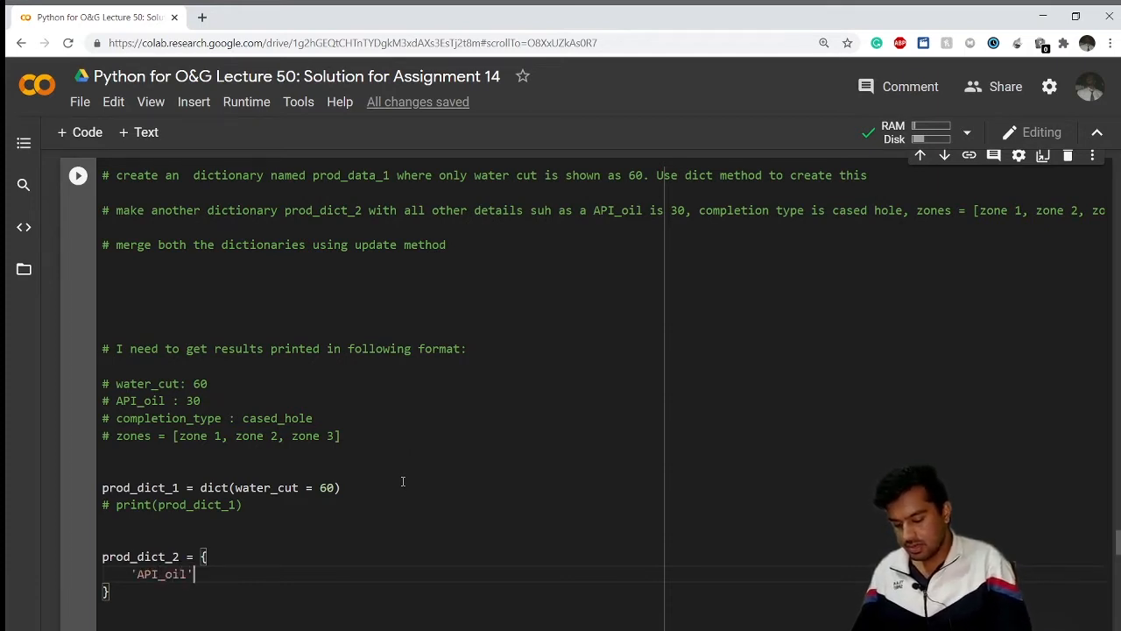
pyautogui.write(': 30')
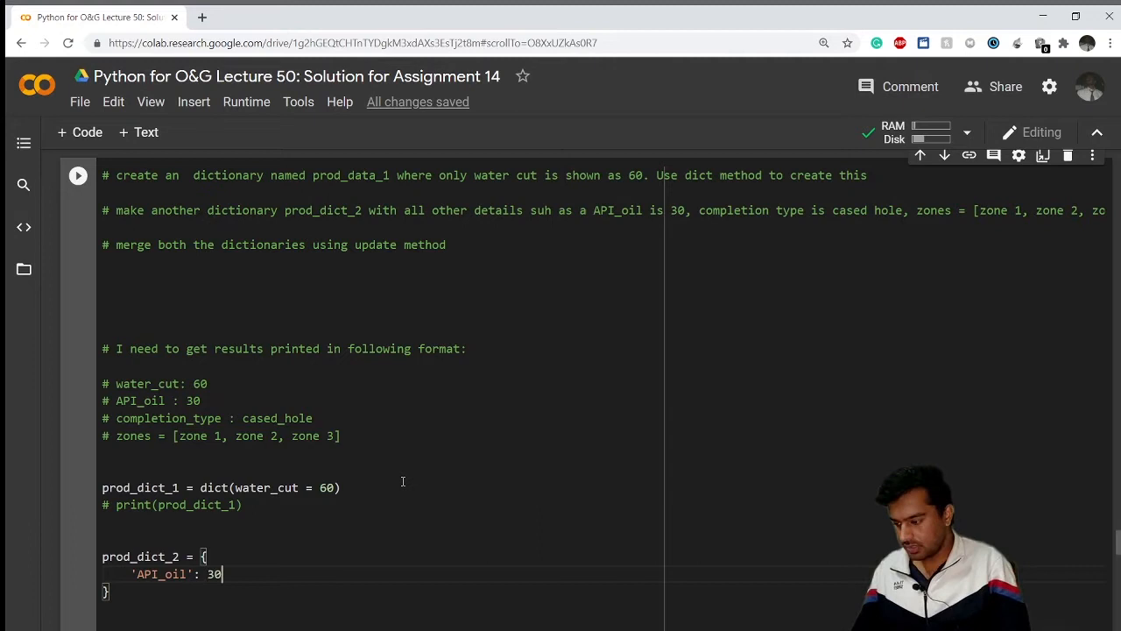
pyautogui.write(',')
pyautogui.write("'")
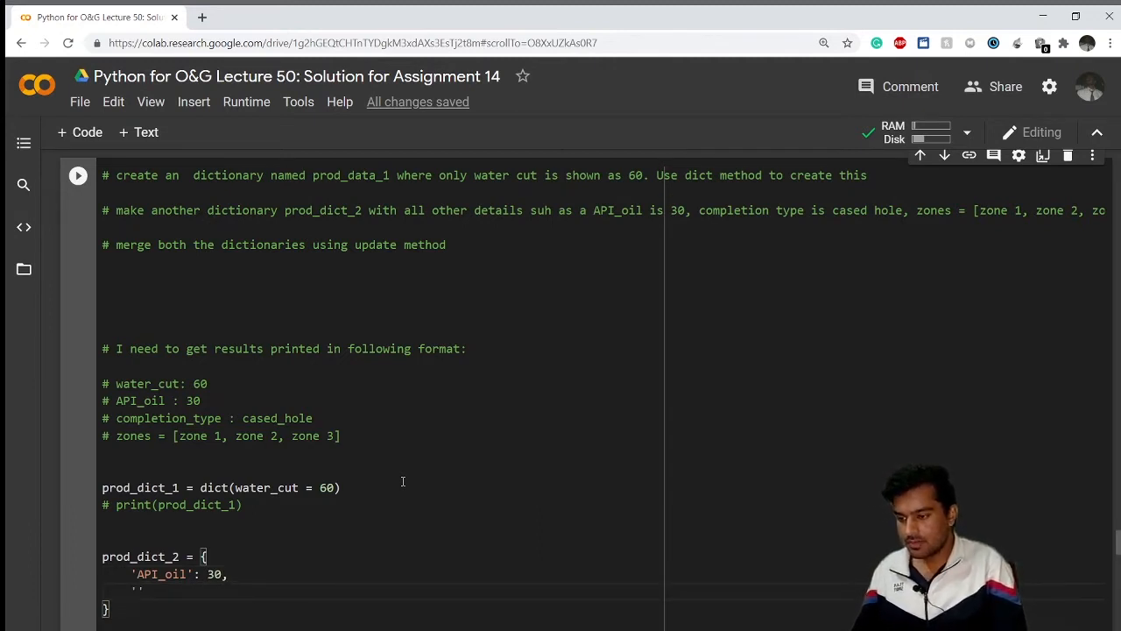
pyautogui.write("'comp")
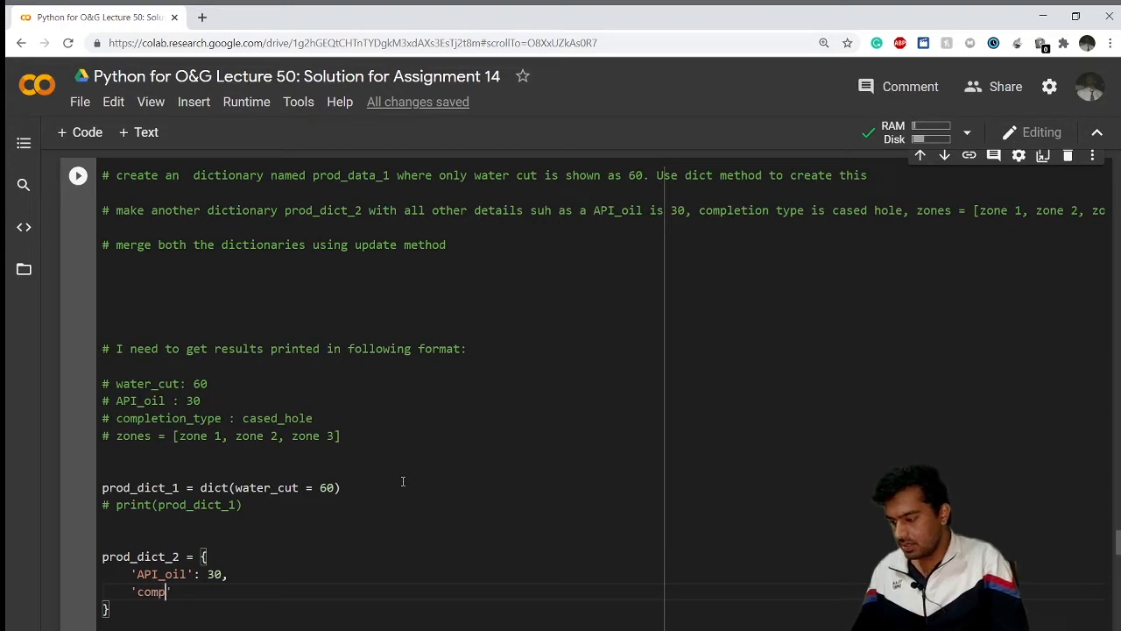
pyautogui.write('letion t')
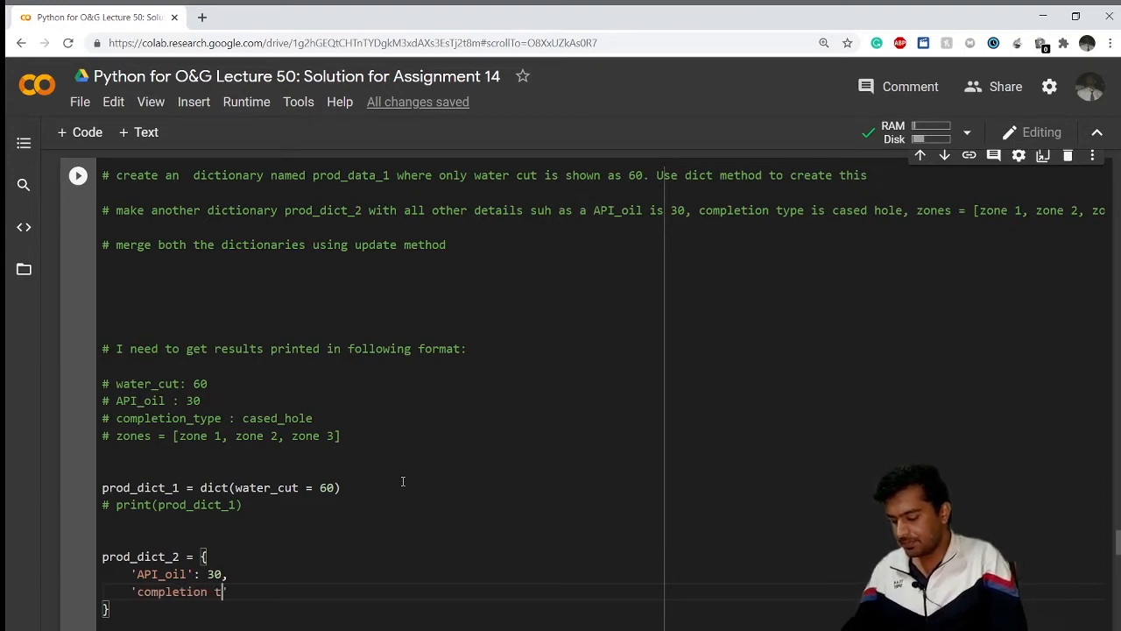
pyautogui.write("ype':")
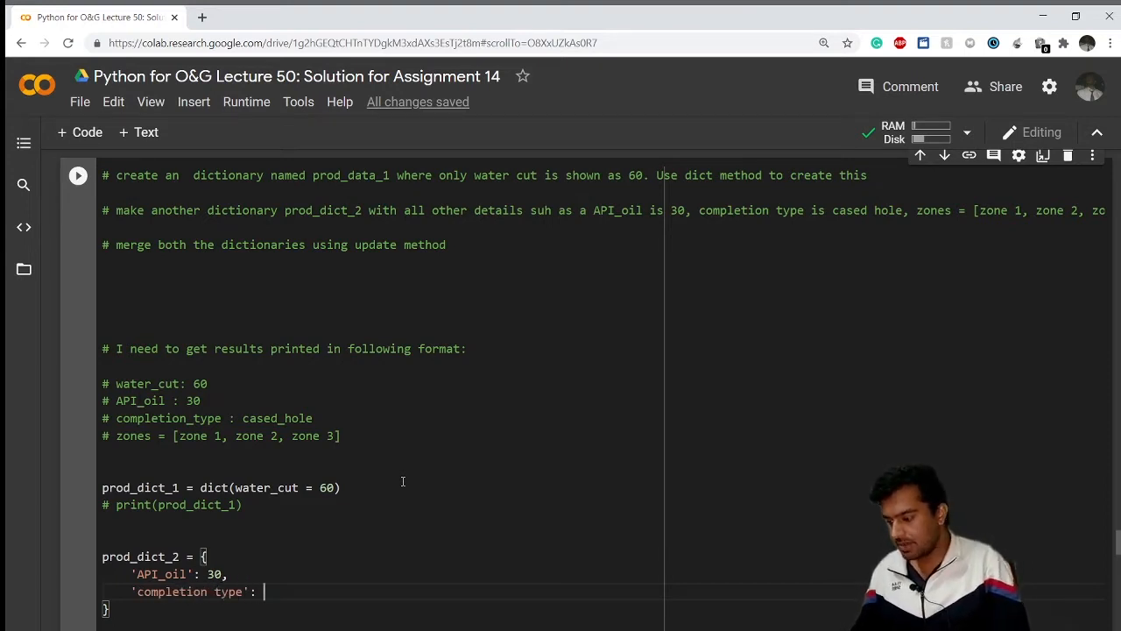
pyautogui.write("'c'")
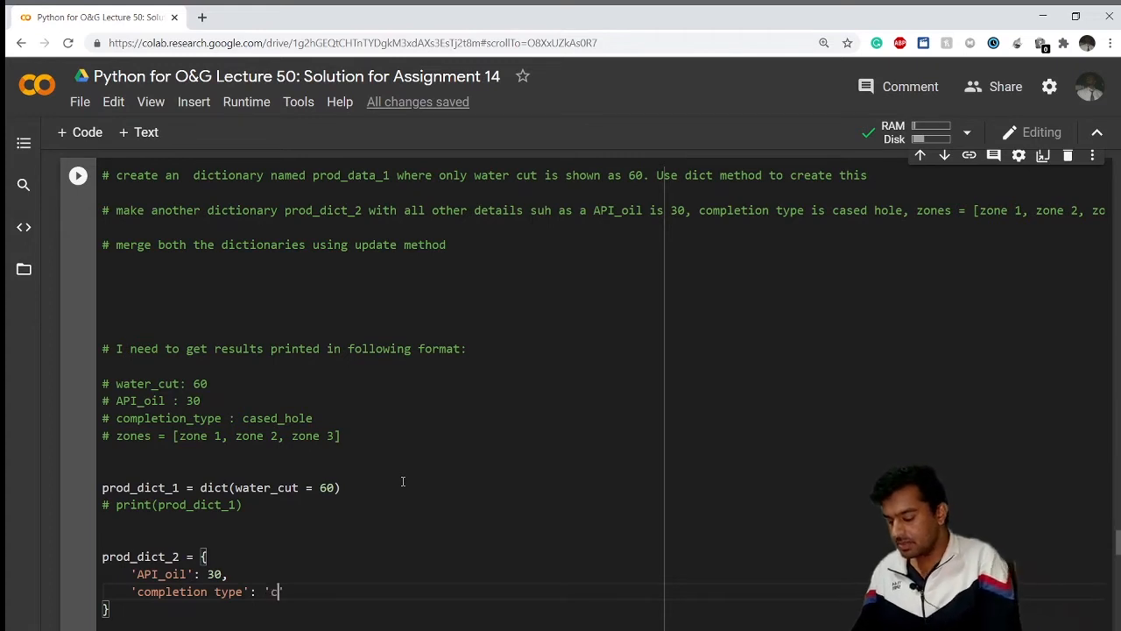
pyautogui.write('ased hol')
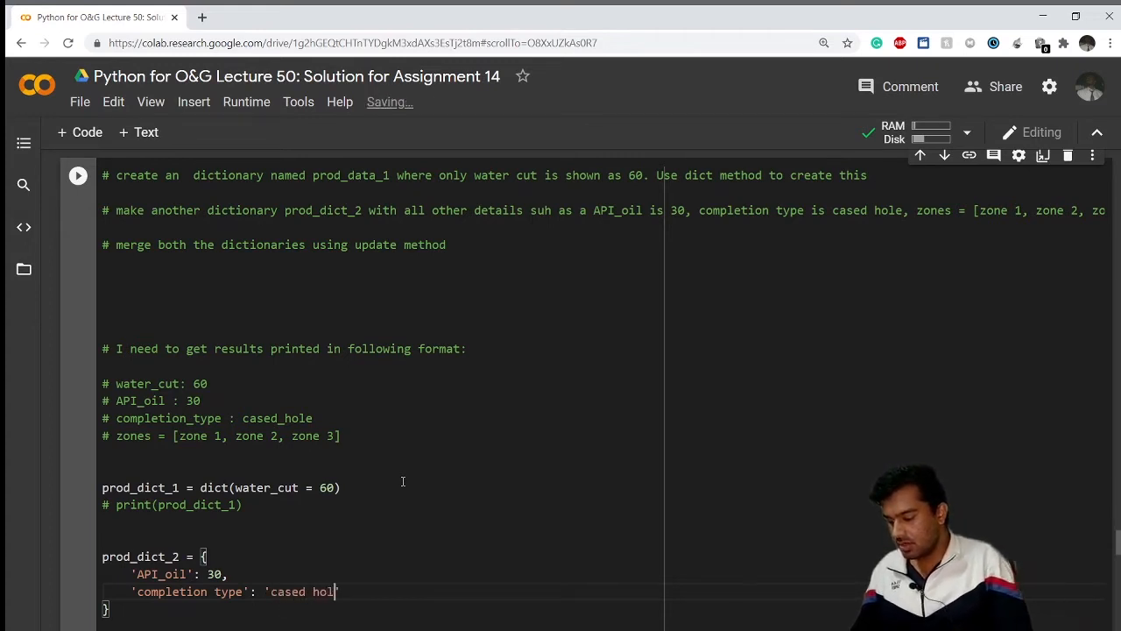
pyautogui.write("e',")
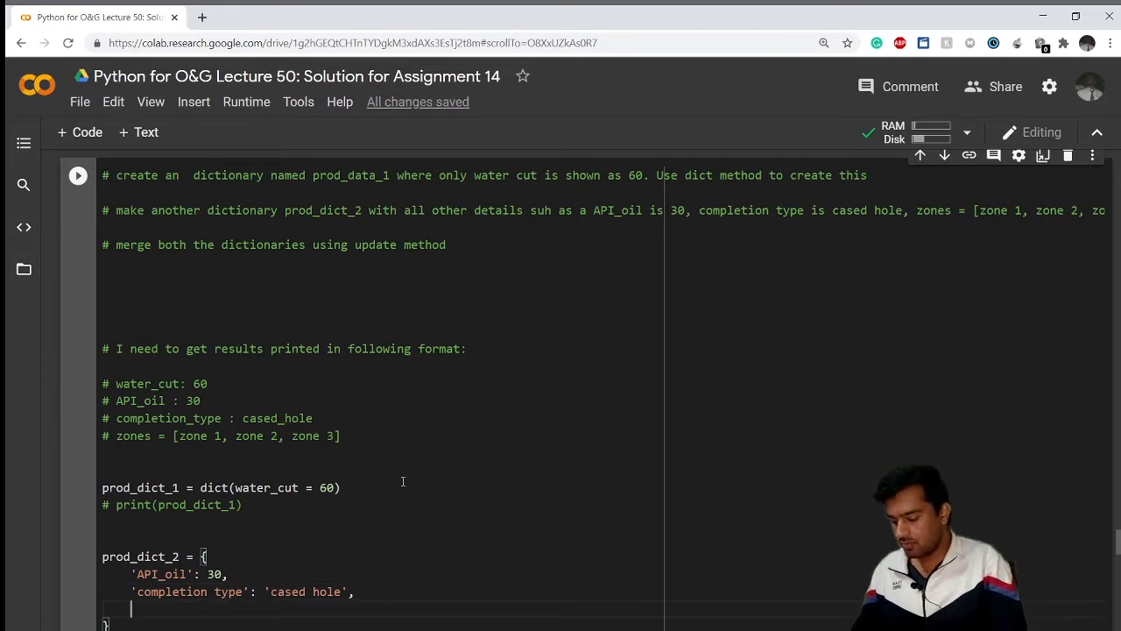
# Add the 'zones' key holding zone 1, zone 2, zone 3.
pyautogui.write("'zone'")
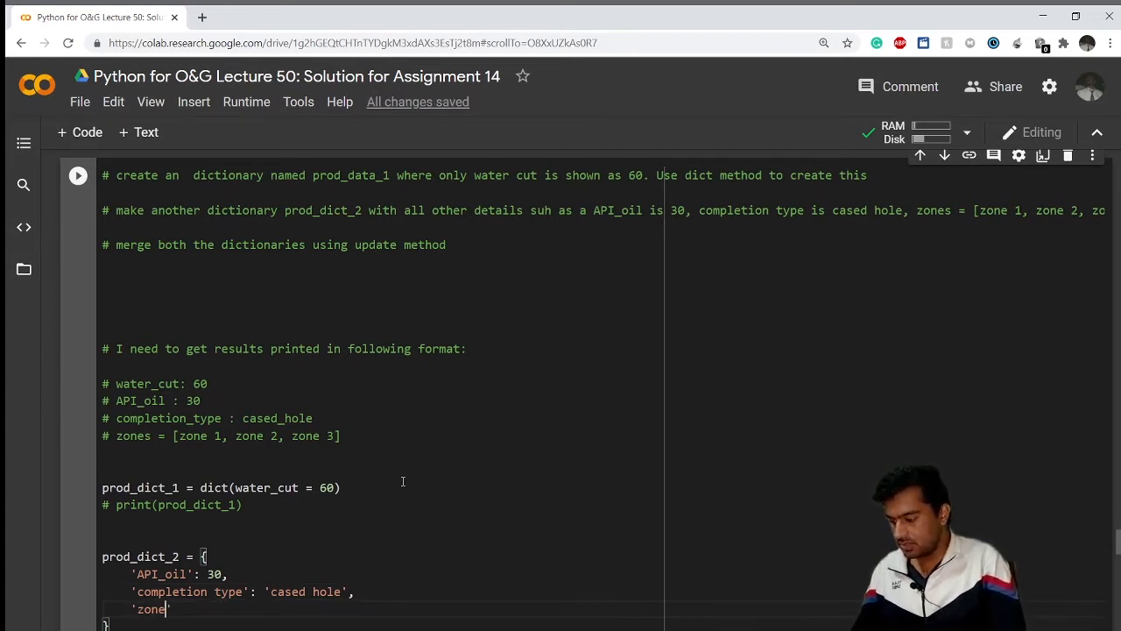
pyautogui.write("s'")
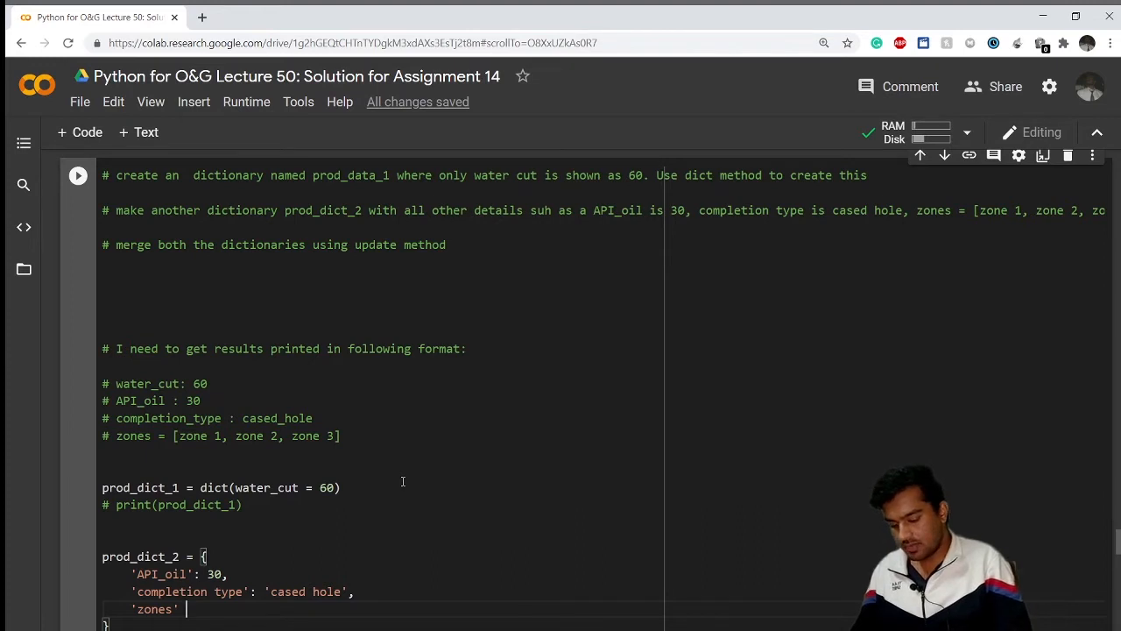
pyautogui.write(':')
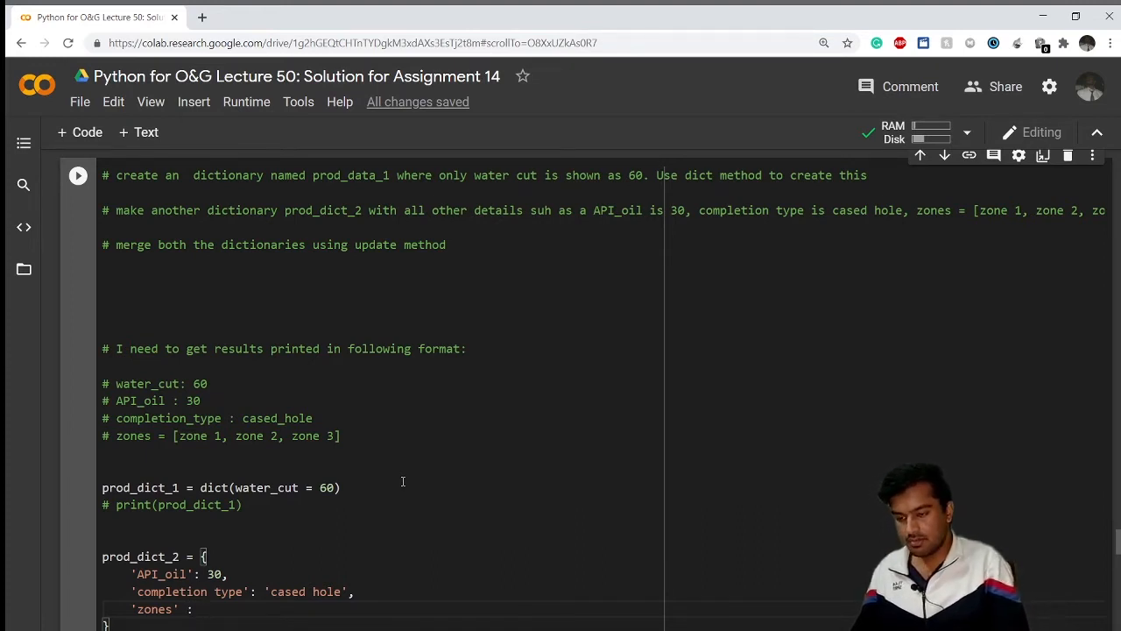
pyautogui.moveTo(979, 214)
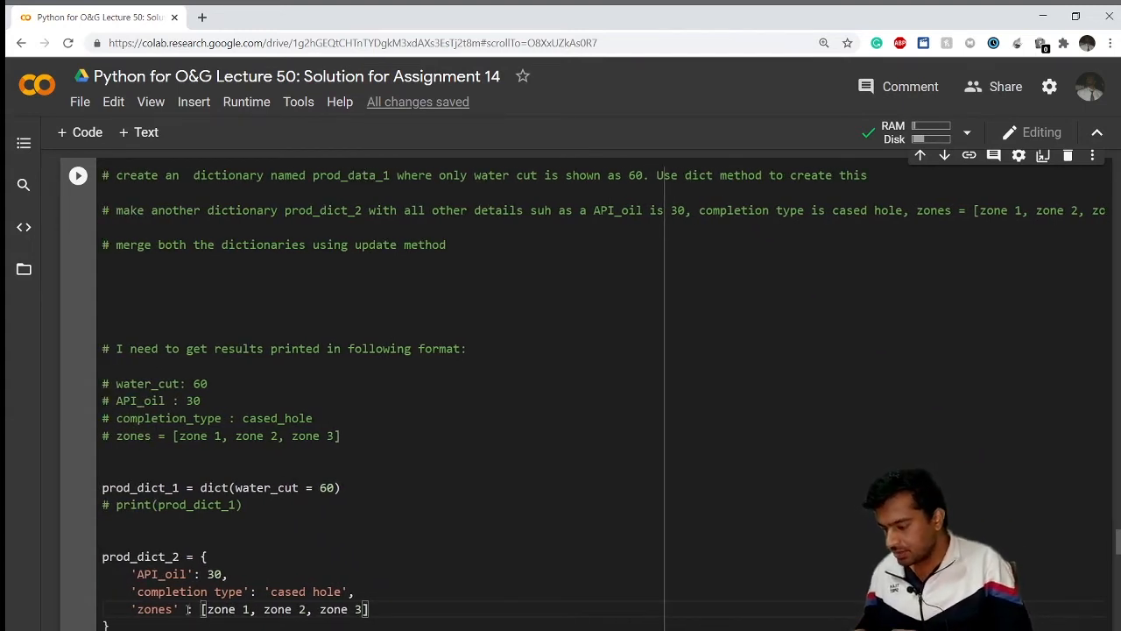
pyautogui.scroll(-3)
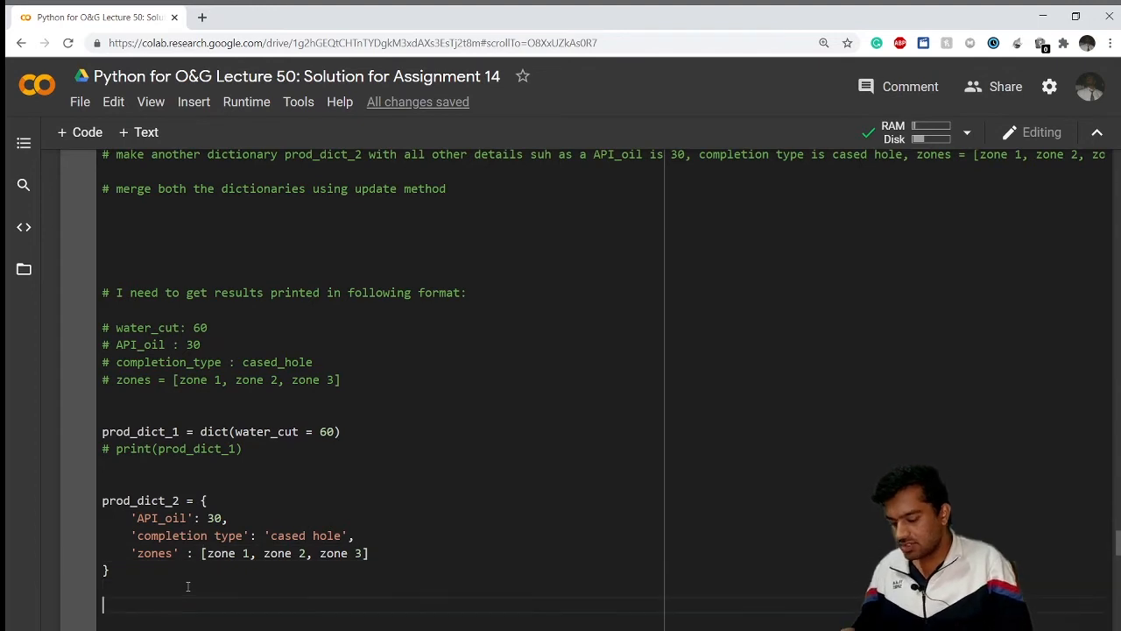
# Add print(prod_dict_2) and quote the zone names so the dictionary prints without a SyntaxError.
pyautogui.write('print()')
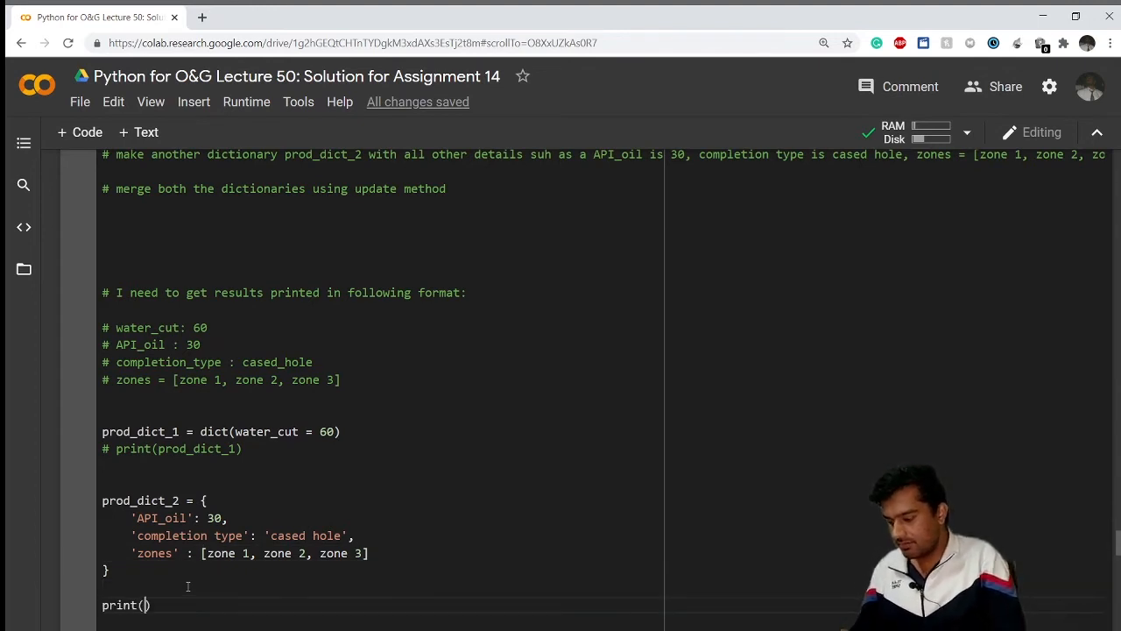
pyautogui.write('dict')
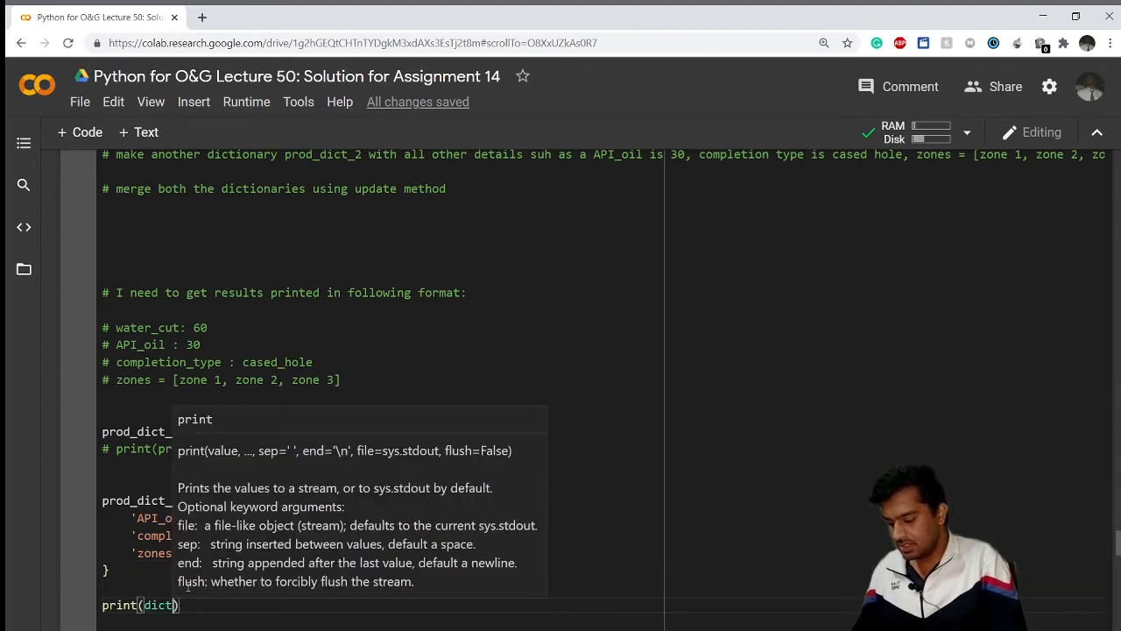
pyautogui.write('p')
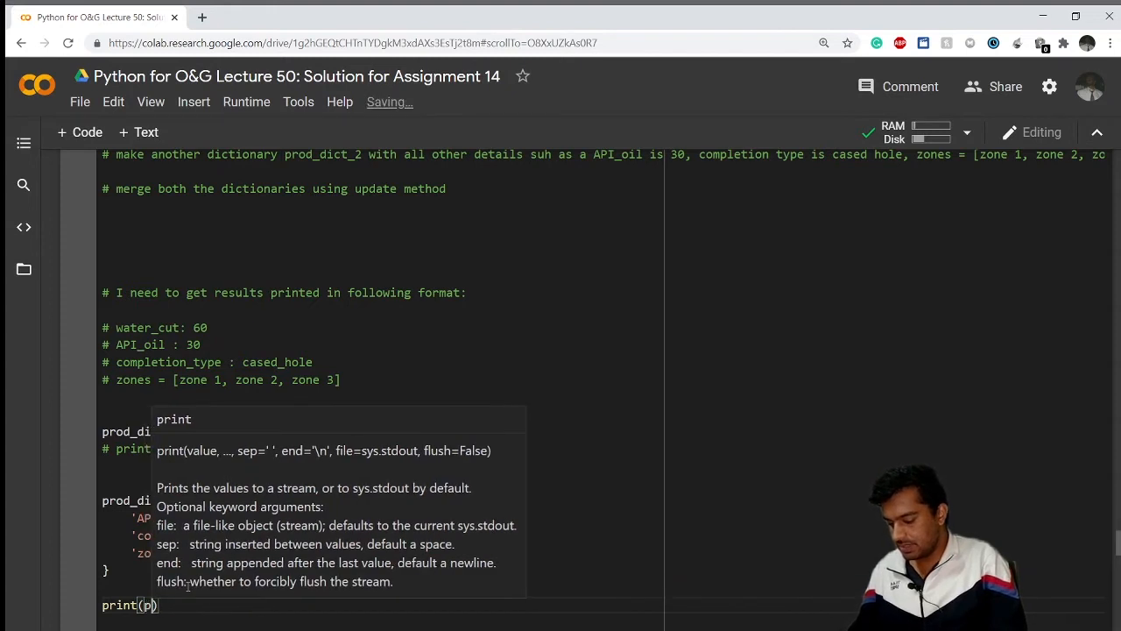
pyautogui.write('tof_dict')
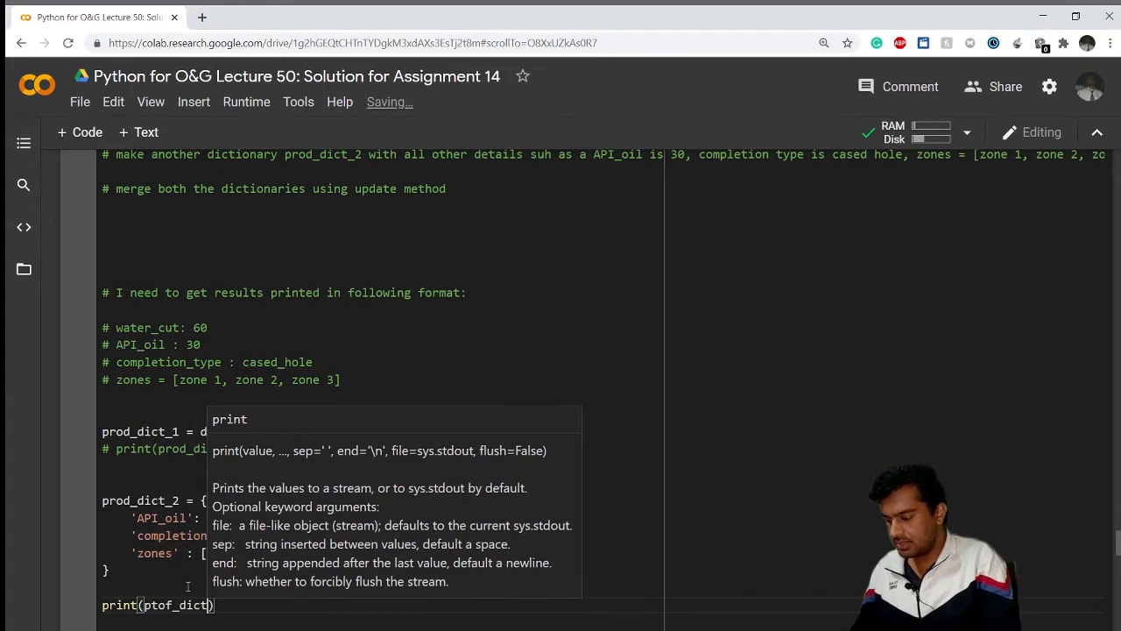
pyautogui.write('_2')
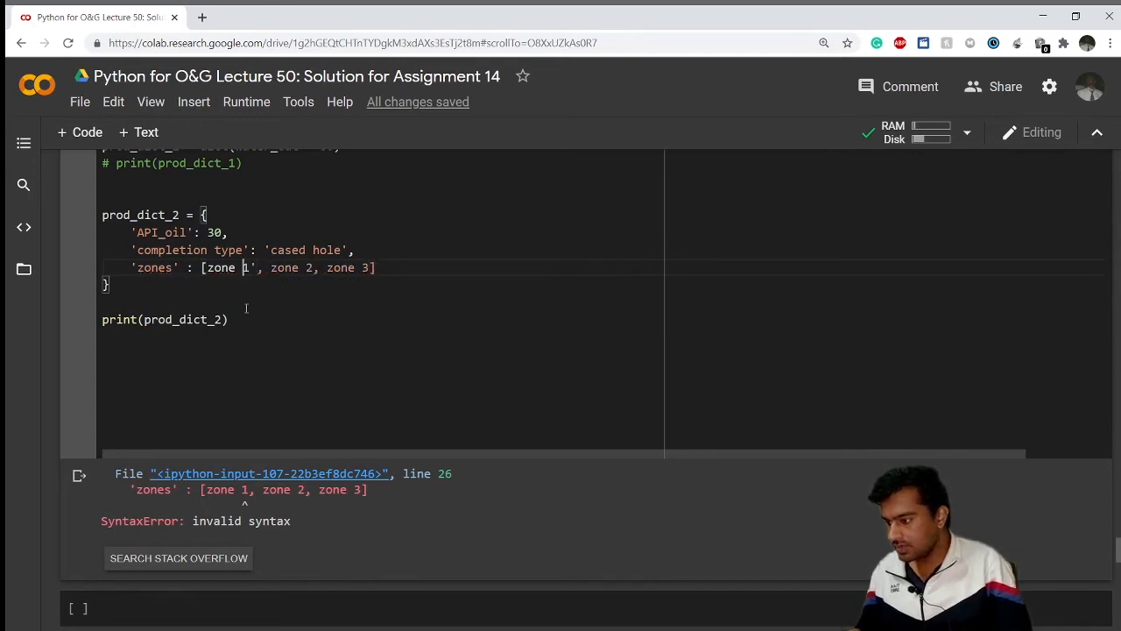
pyautogui.write("'")
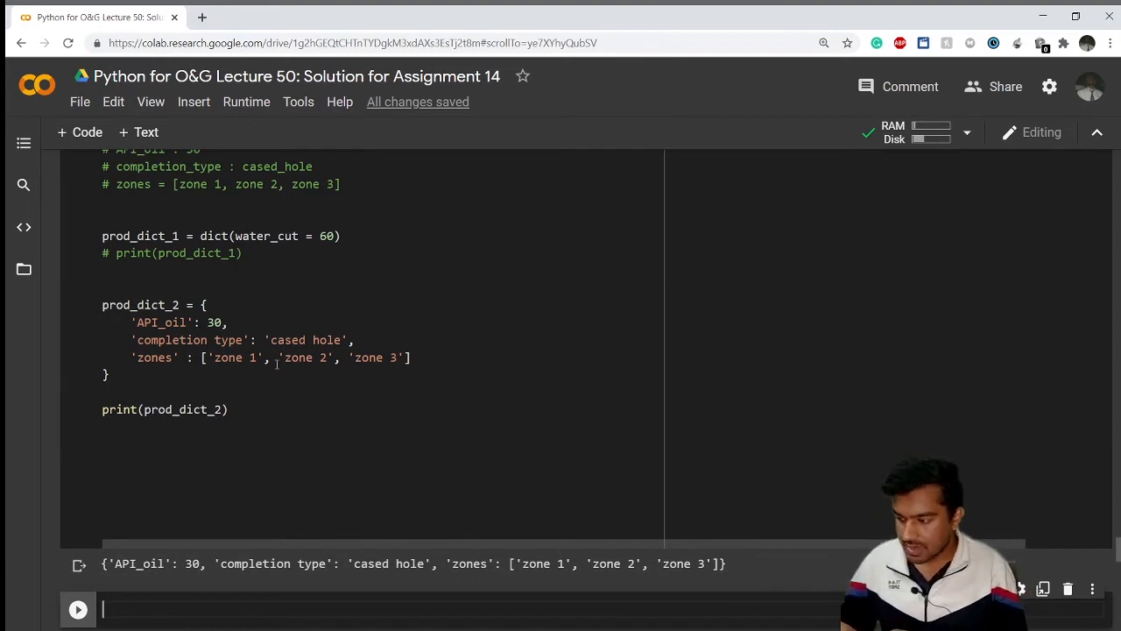
pyautogui.moveTo(193, 287)
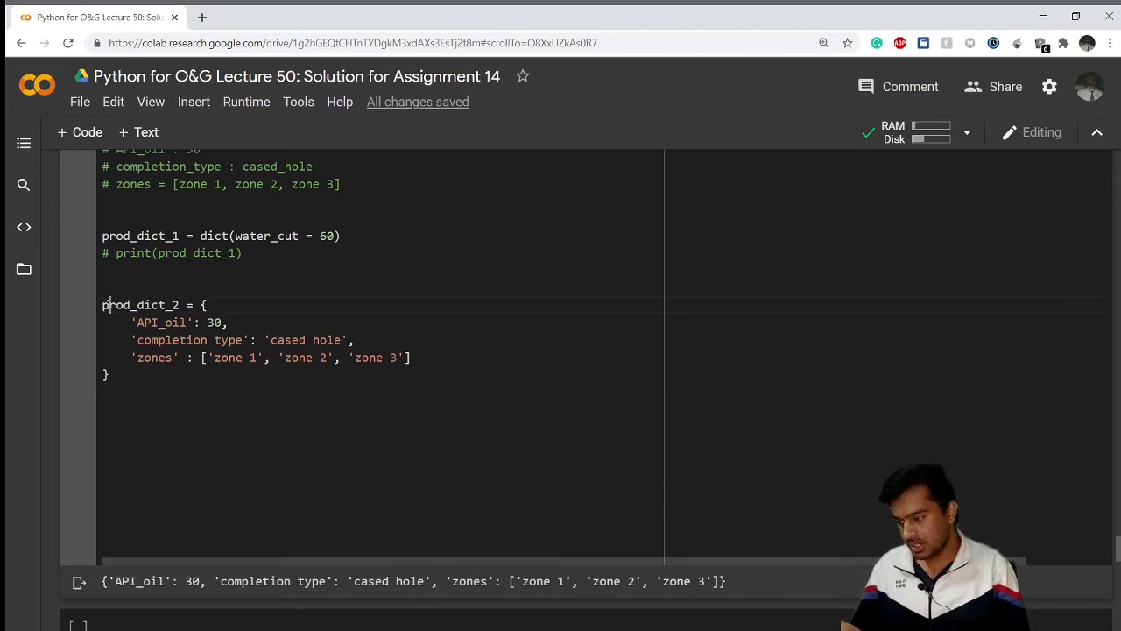
# Merge prod_dict_1 into prod_dict_2 with prod_dict_2.update(prod_dict_1) and run it.
pyautogui.doubleClick(141, 305)
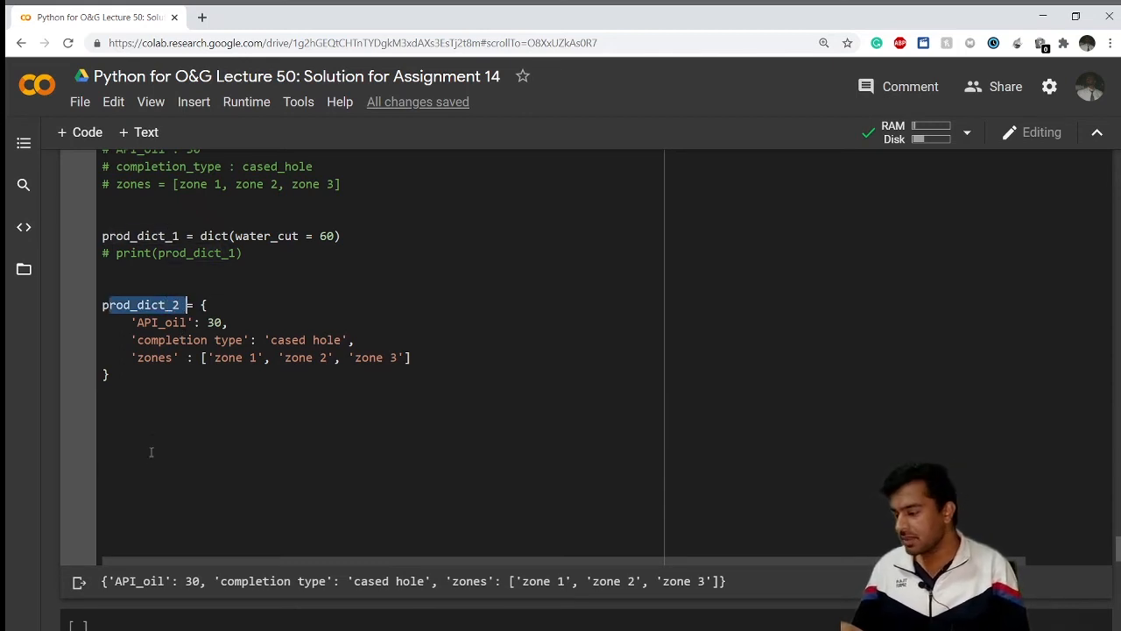
pyautogui.write('prod')
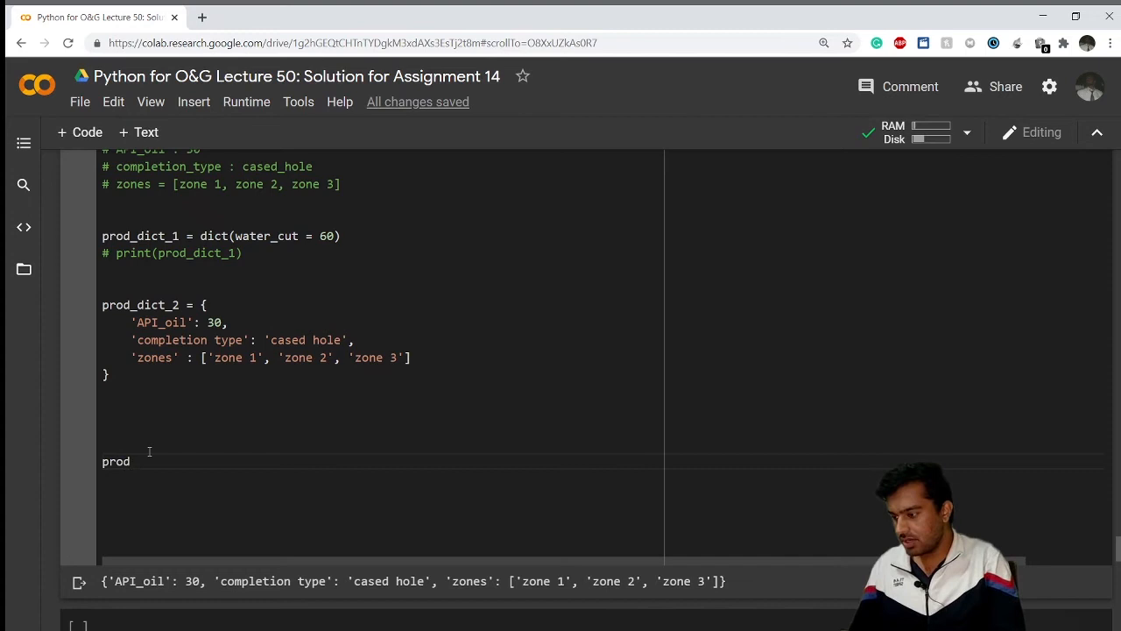
pyautogui.write('_dict_')
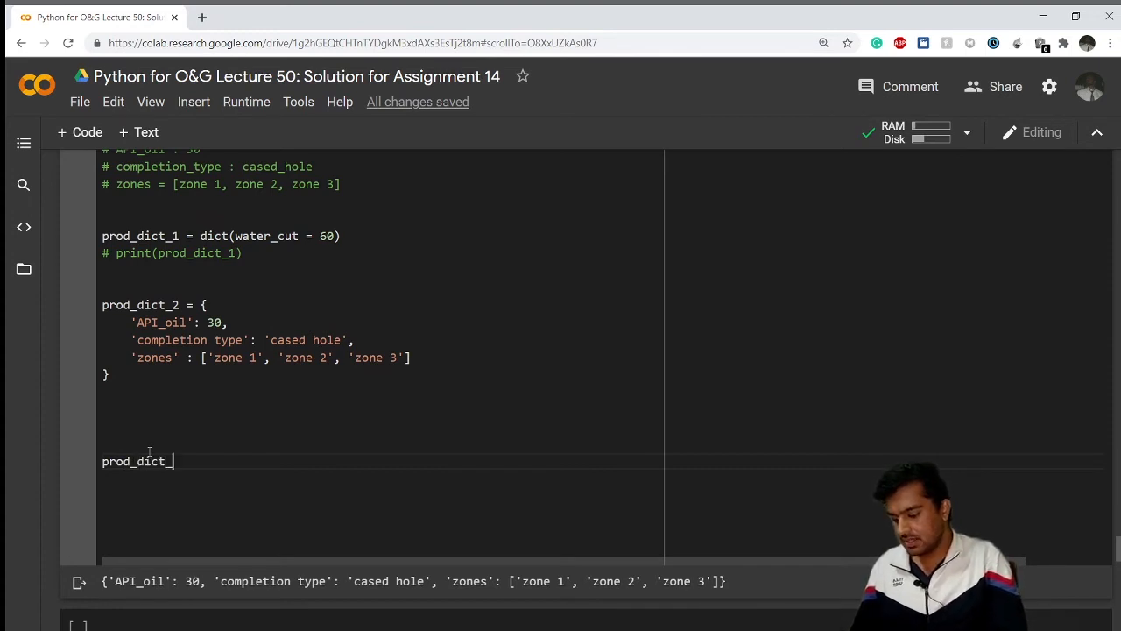
pyautogui.write('2.update(')
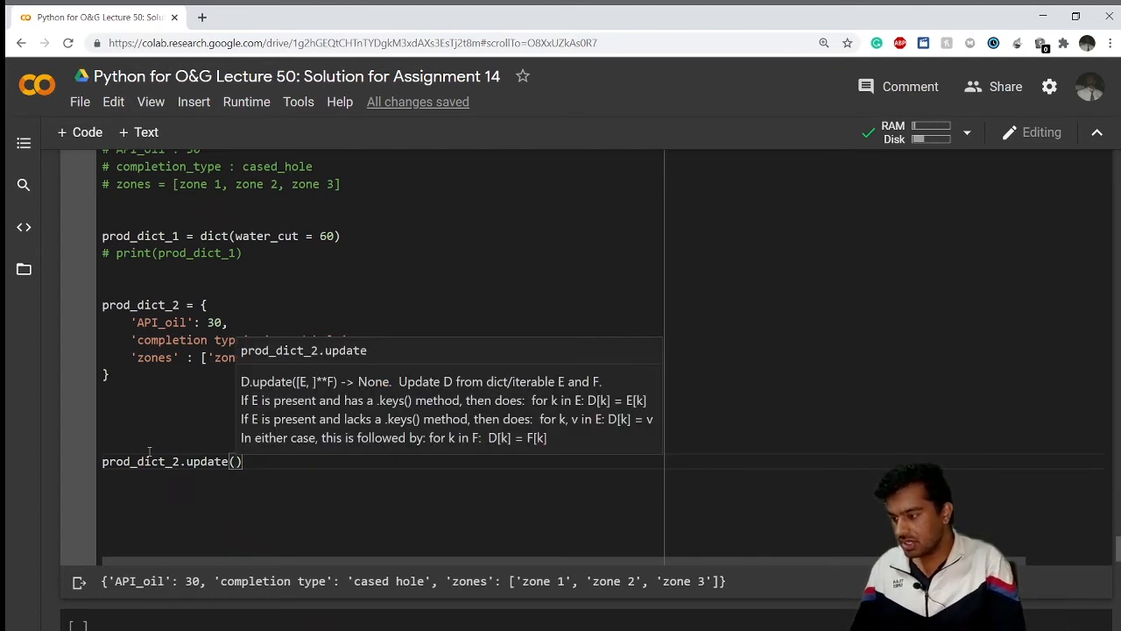
pyautogui.write('prod_dict_1')
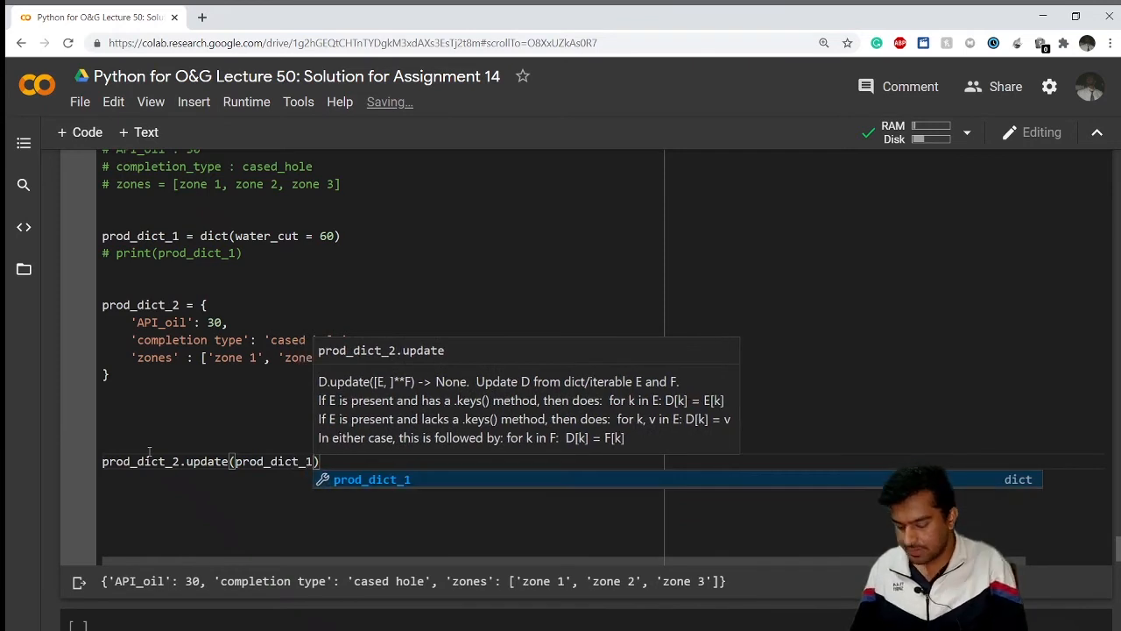
pyautogui.press('Escape')
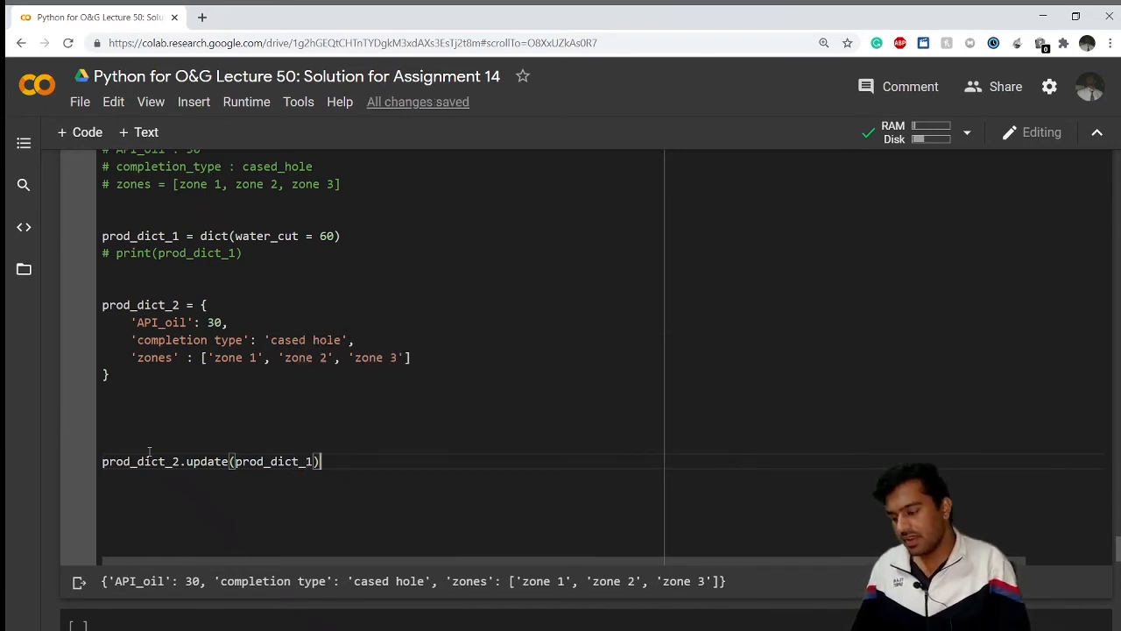
# Print prod_dict_2 to confirm water_cut: 60 is included, then clear the temporary print.
pyautogui.scroll(-3)
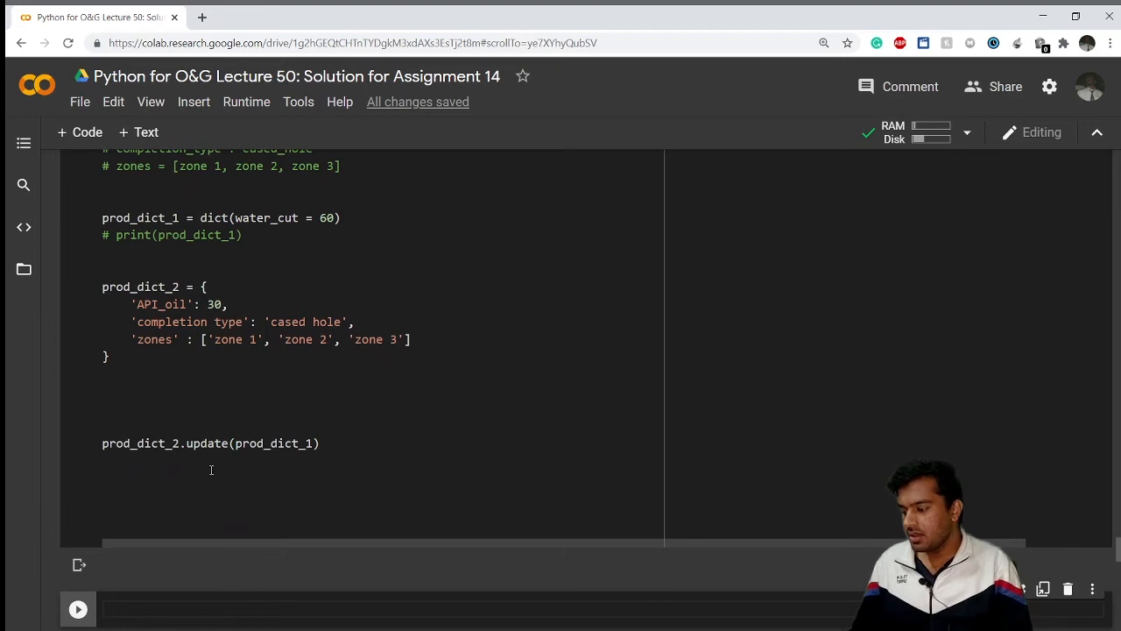
pyautogui.scroll(-3)
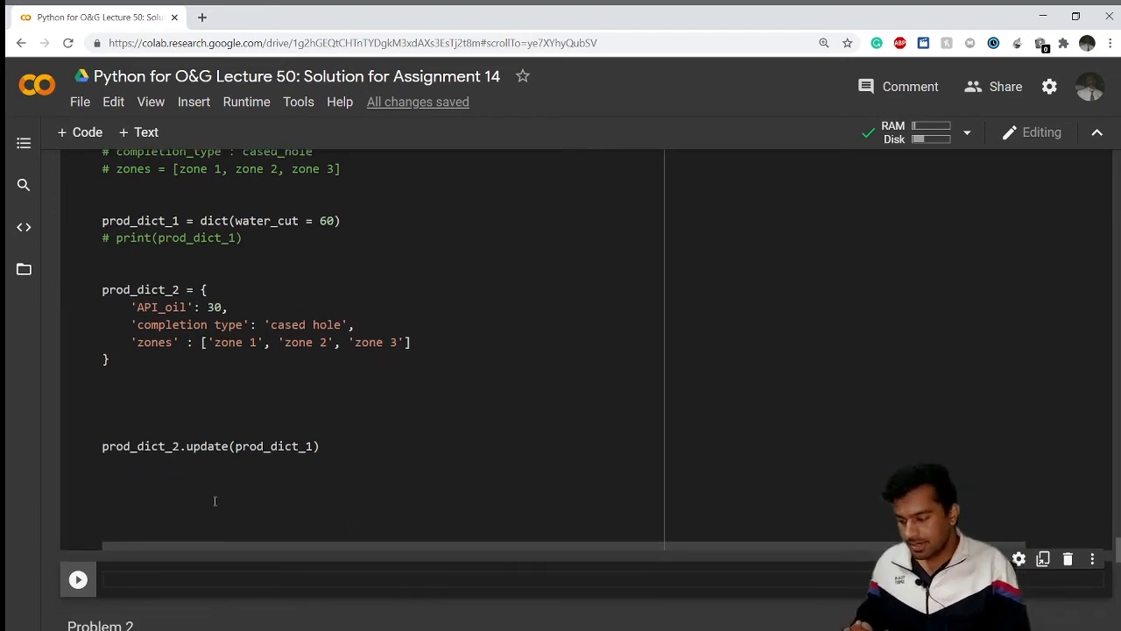
pyautogui.write('print')
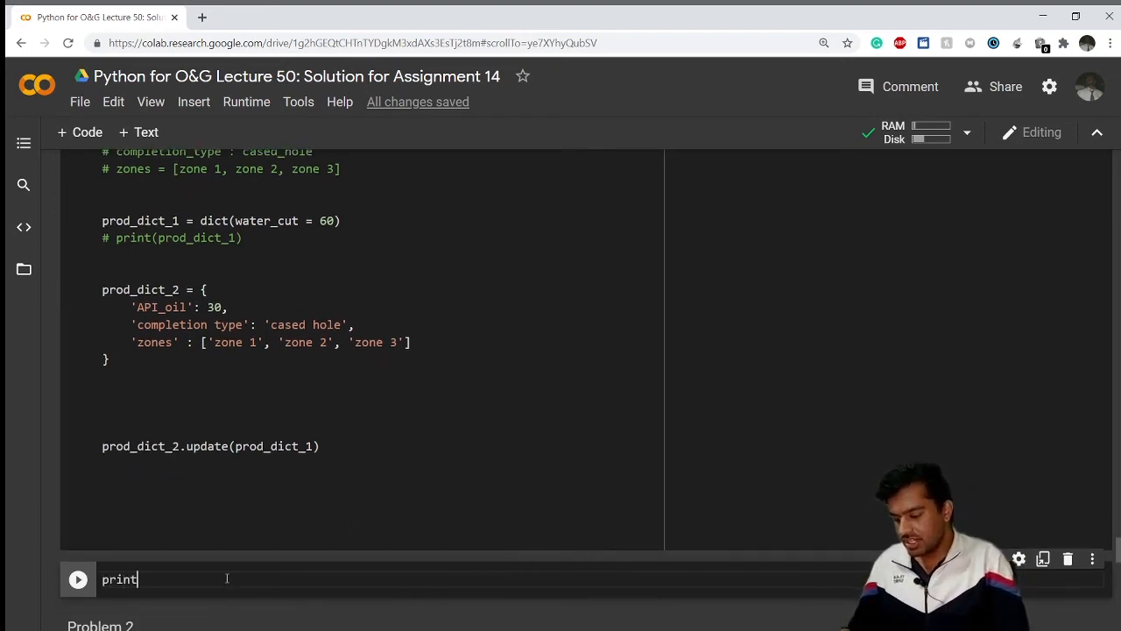
pyautogui.write('(prod)')
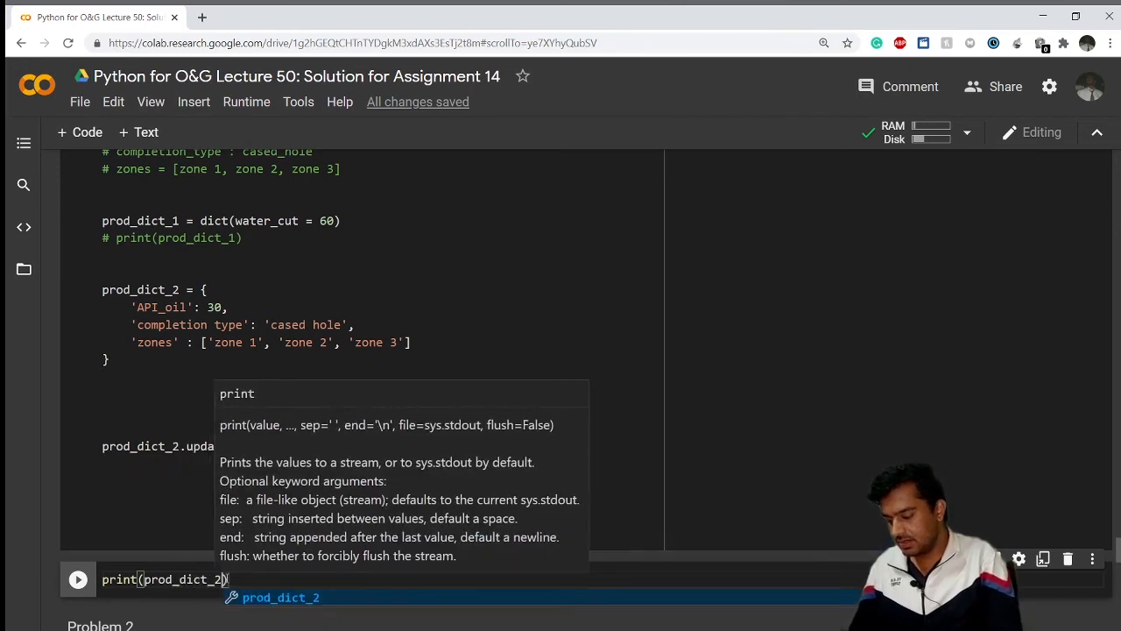
pyautogui.click(77, 578)
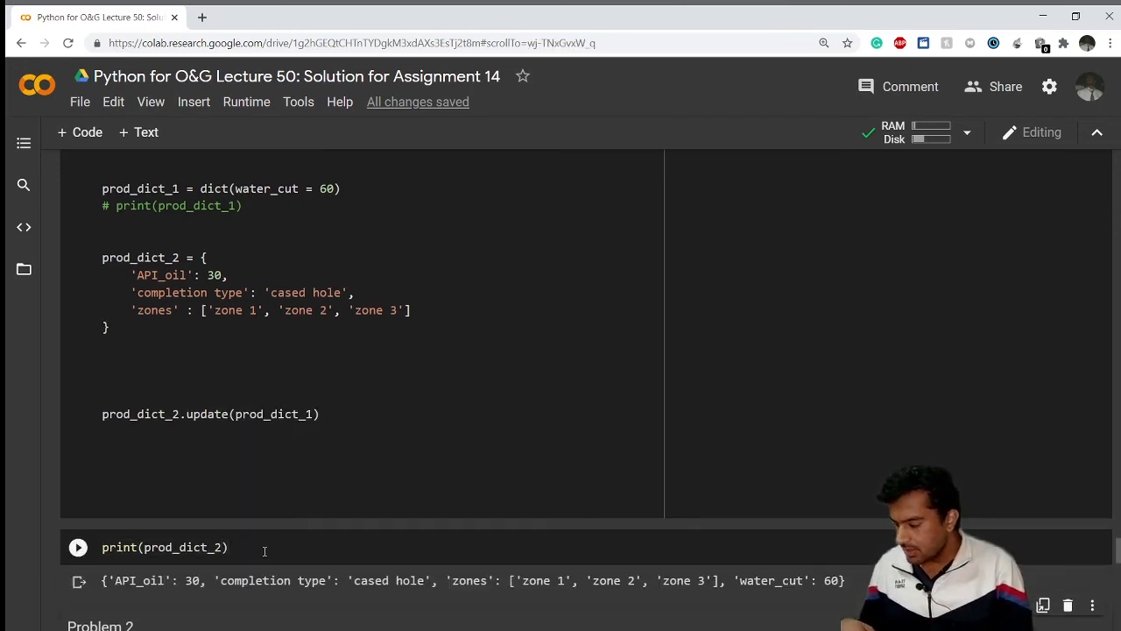
pyautogui.doubleClick(789, 580)
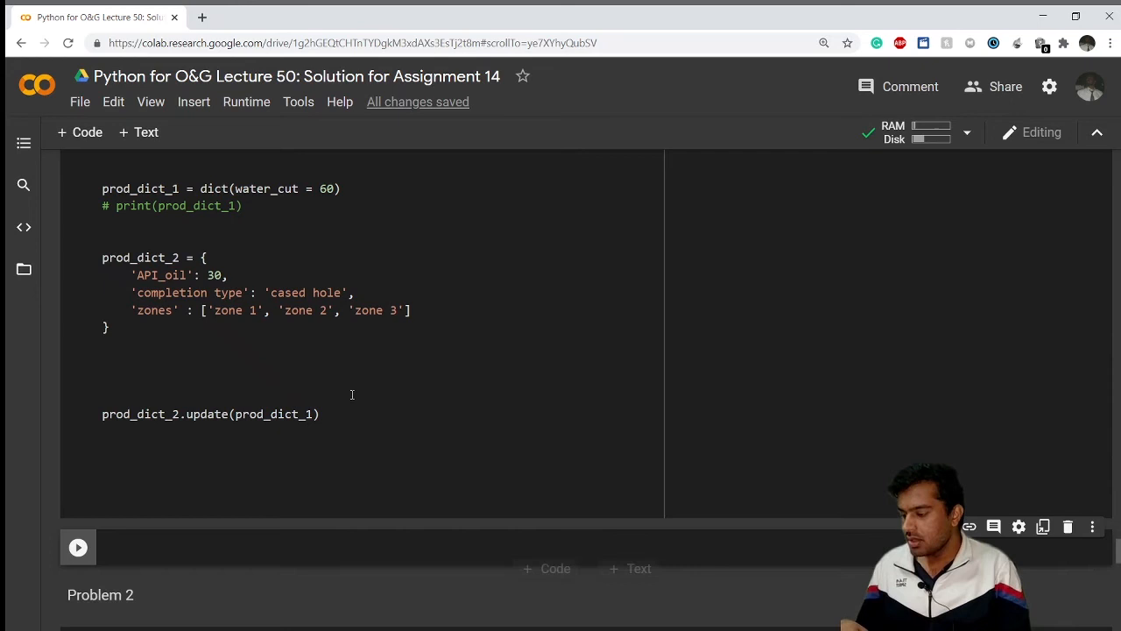
pyautogui.scroll(3)
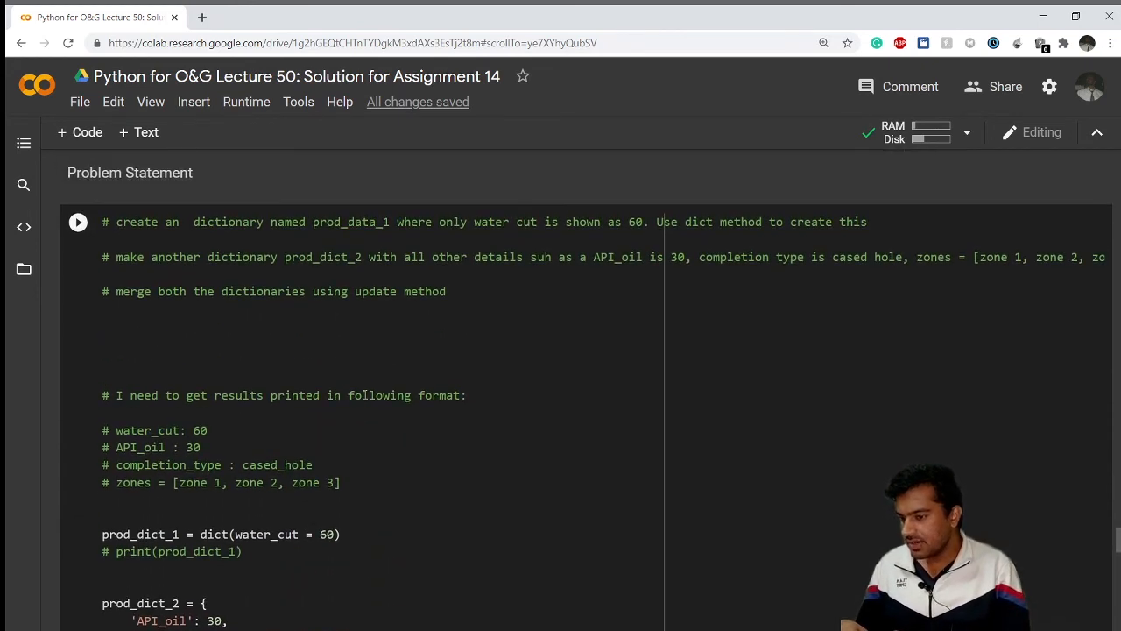
pyautogui.scroll(-3)
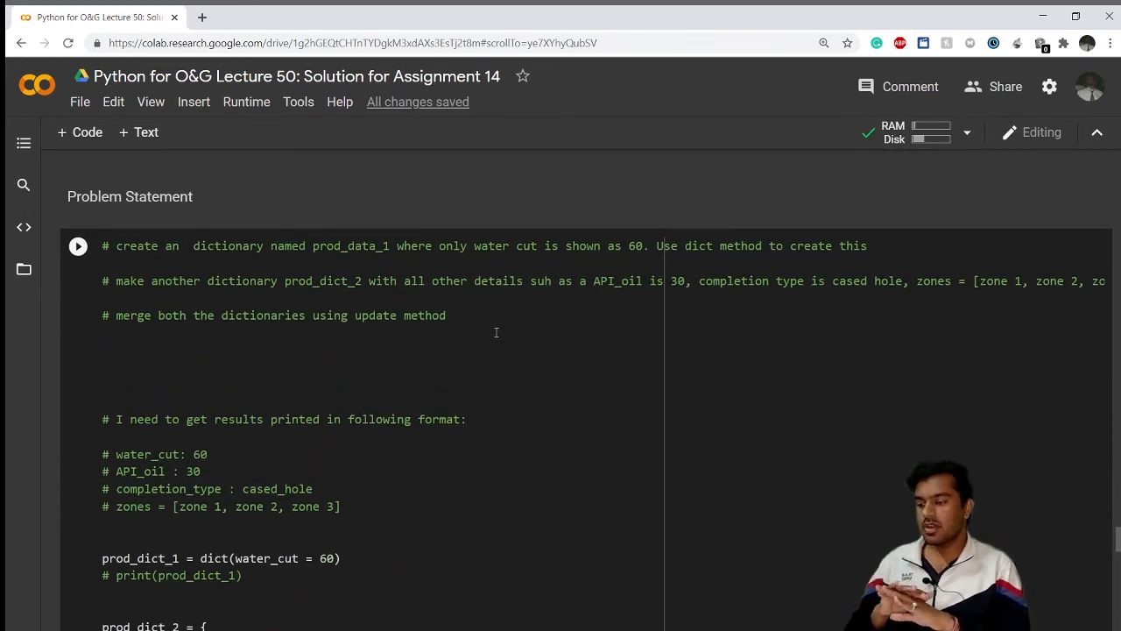
pyautogui.scroll(-3)
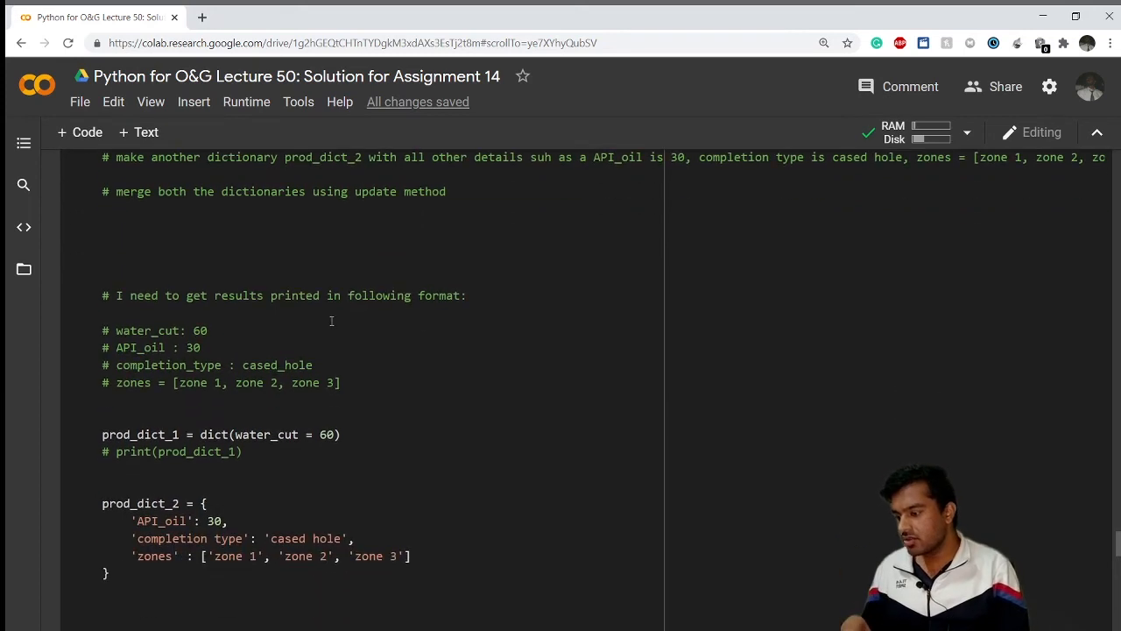
pyautogui.moveTo(114, 329); pyautogui.dragTo(340, 382)
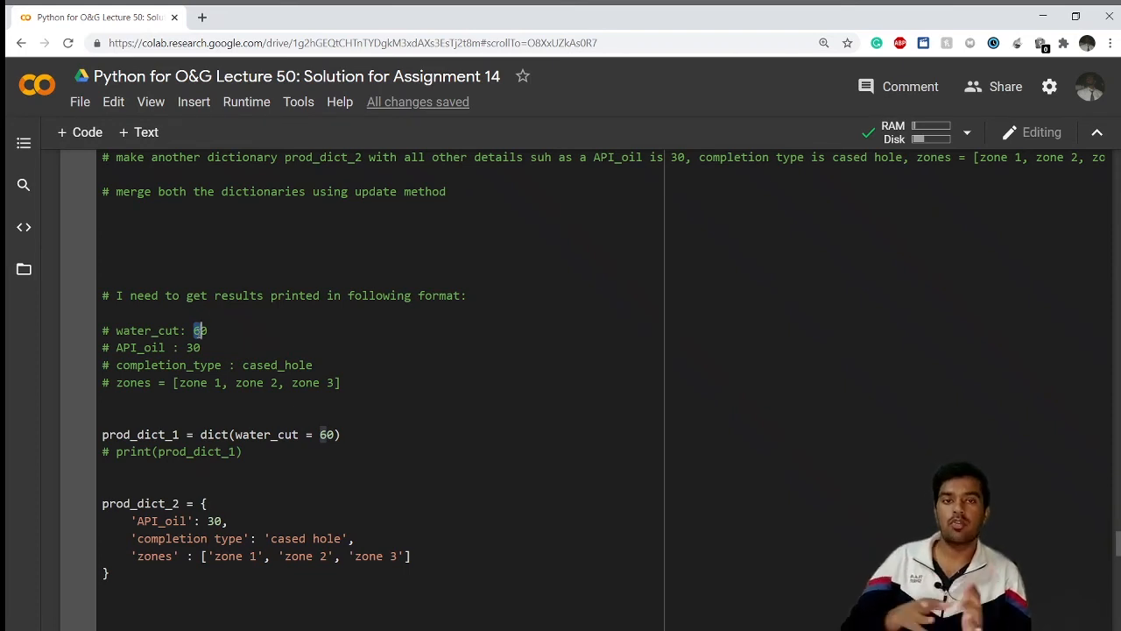
pyautogui.scroll(-3)
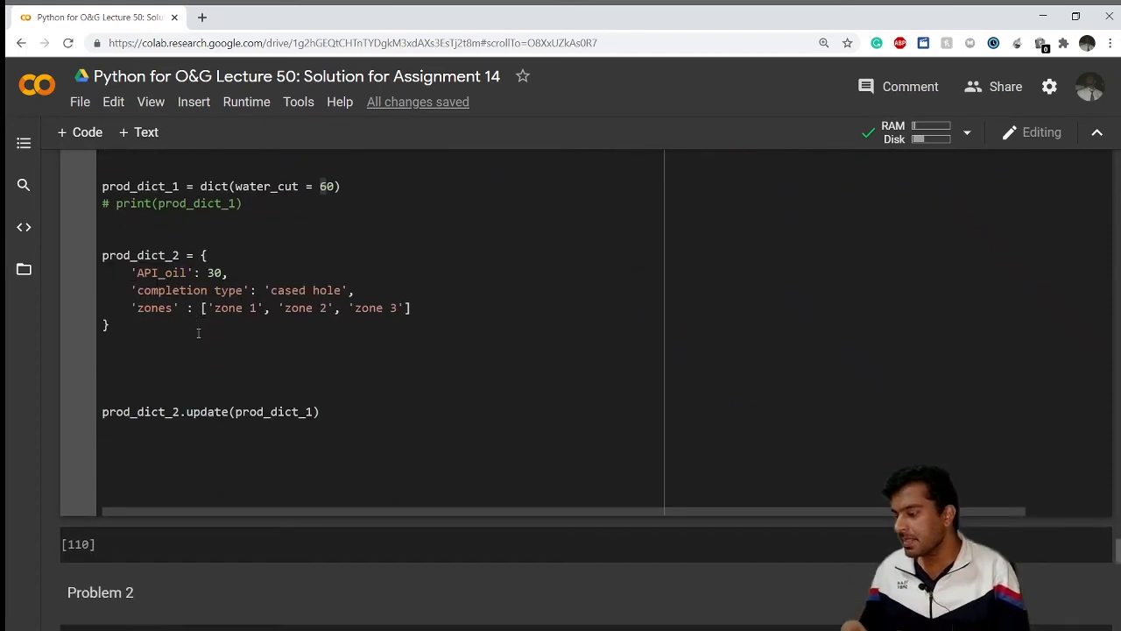
# Write the loop header for i, j in prod_dict_2.items():.
pyautogui.write('for')
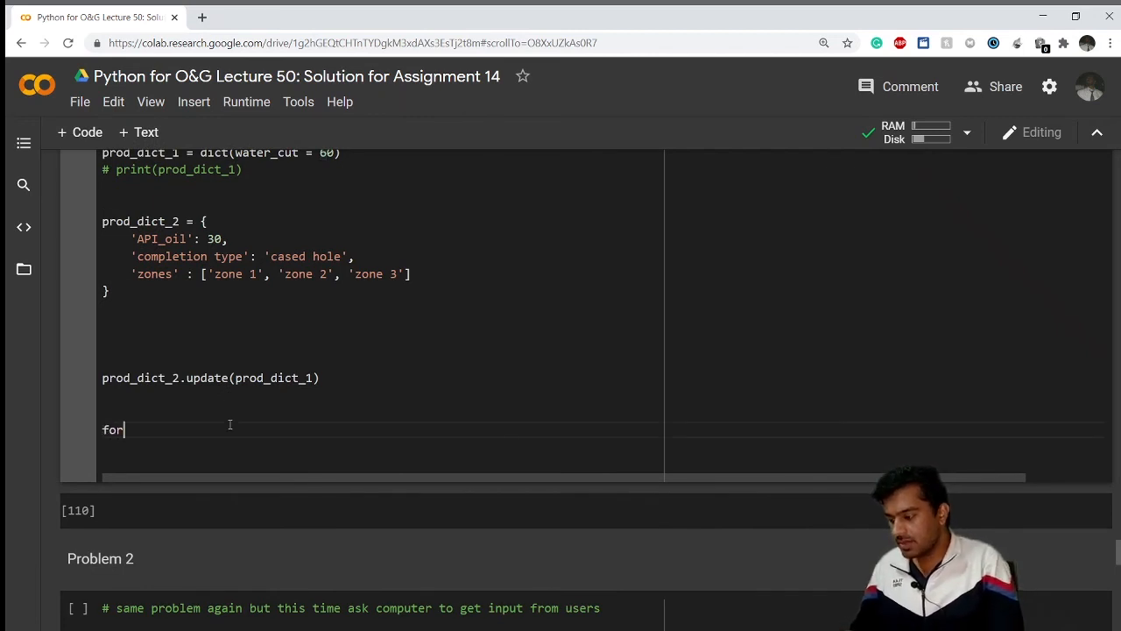
pyautogui.write('i, j in')
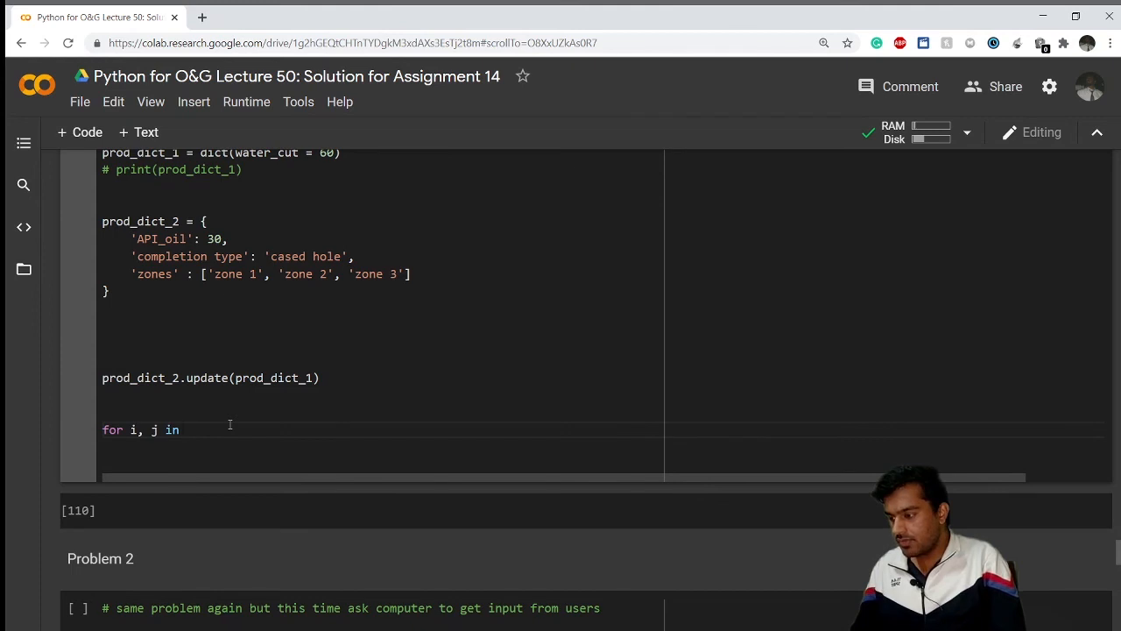
pyautogui.write('prod_')
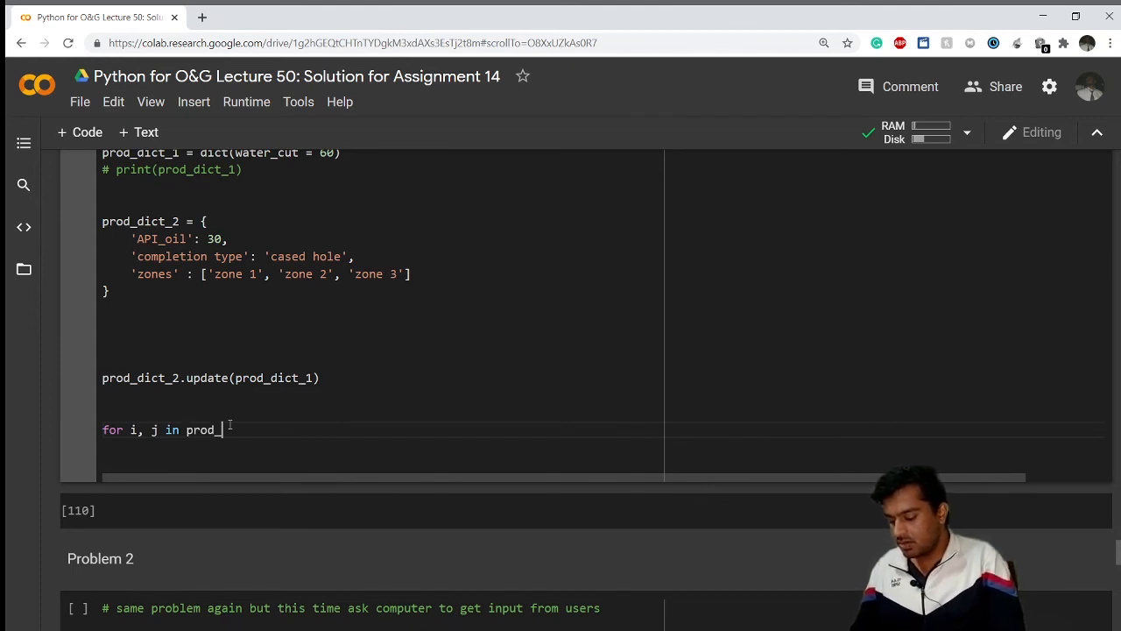
pyautogui.write('dict_2.items(')
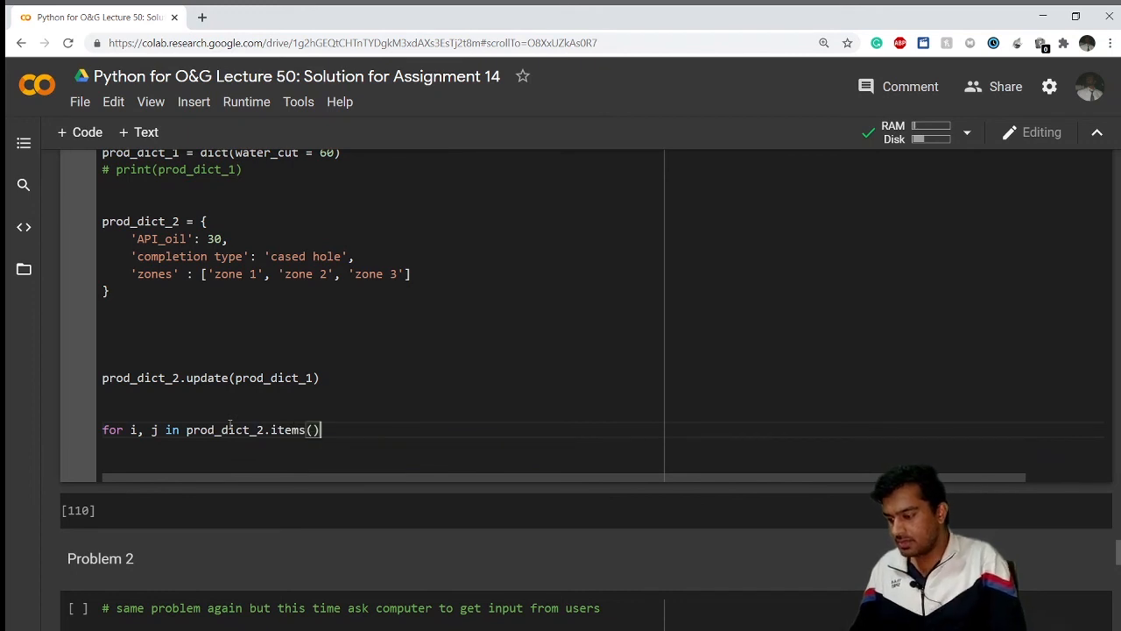
pyautogui.write(':')
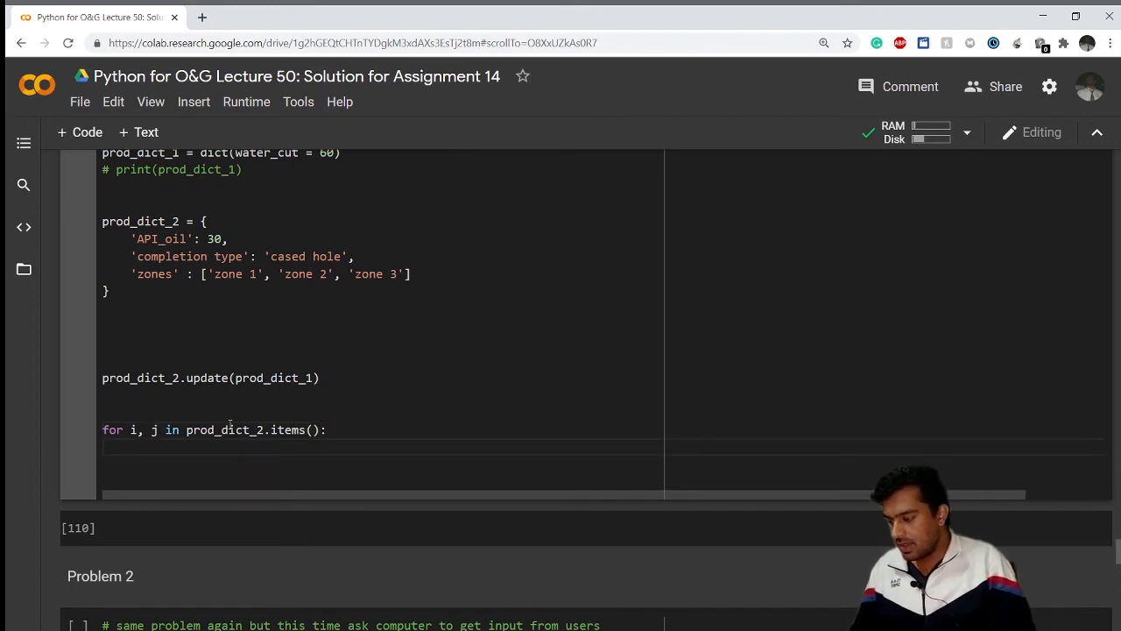
# Add the indented body print(f'{i}: {j}').
pyautogui.write('print(')
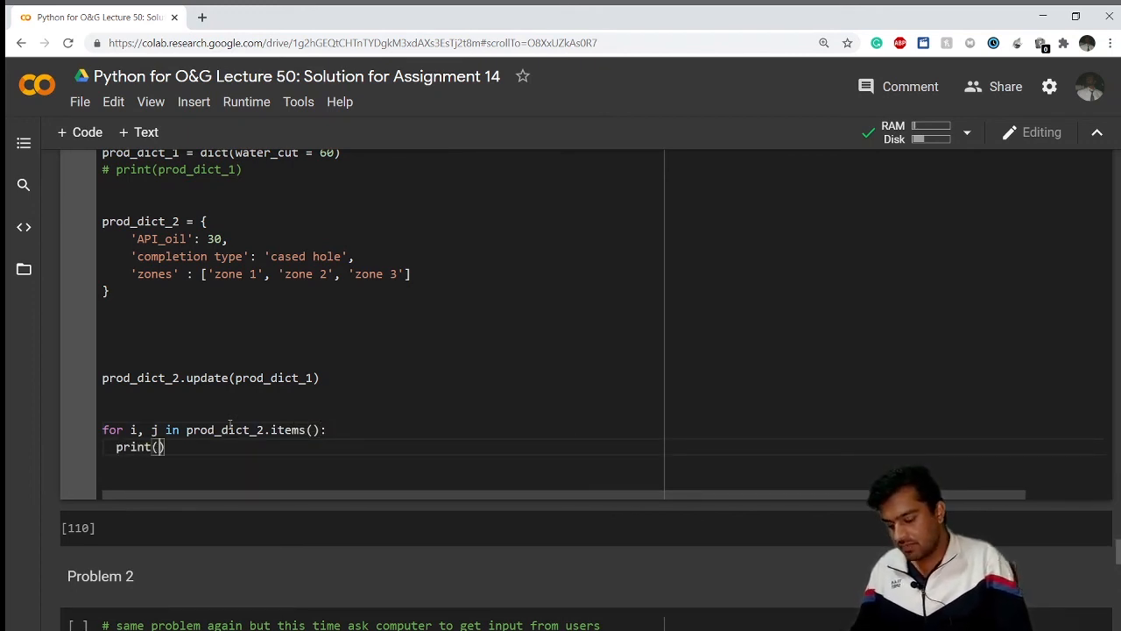
pyautogui.write("f''")
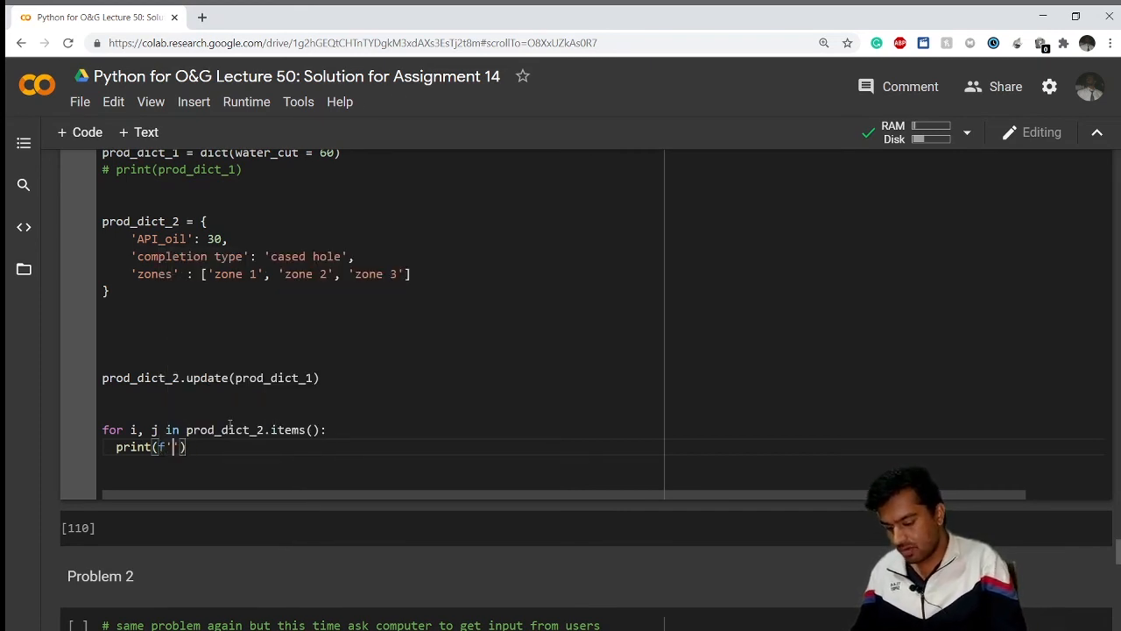
pyautogui.write('{i}:')
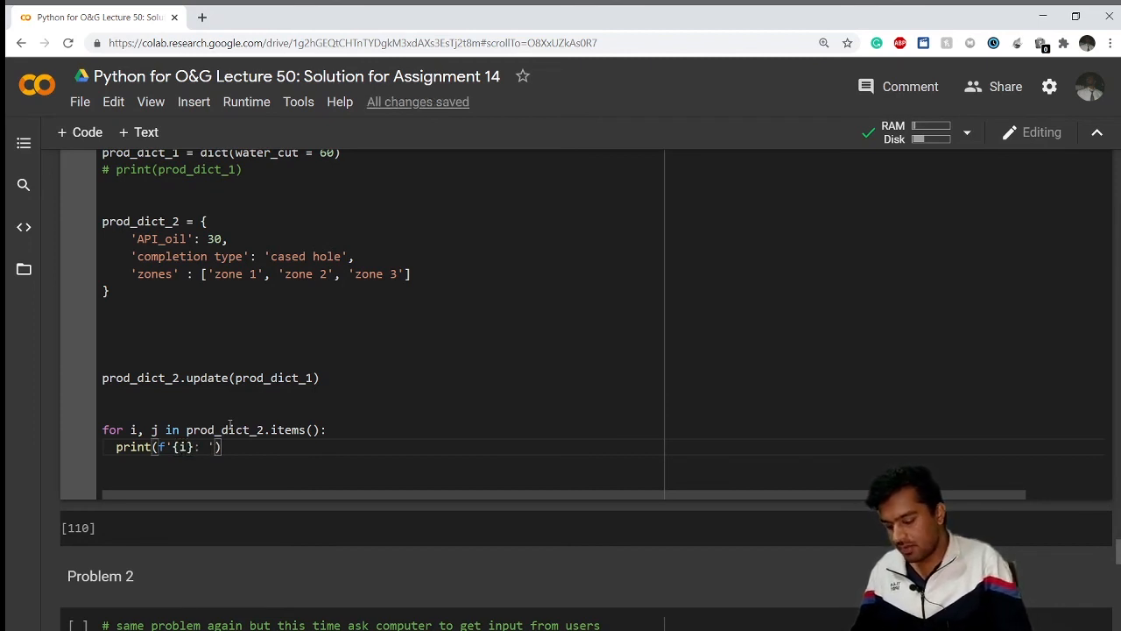
pyautogui.write('{j}')
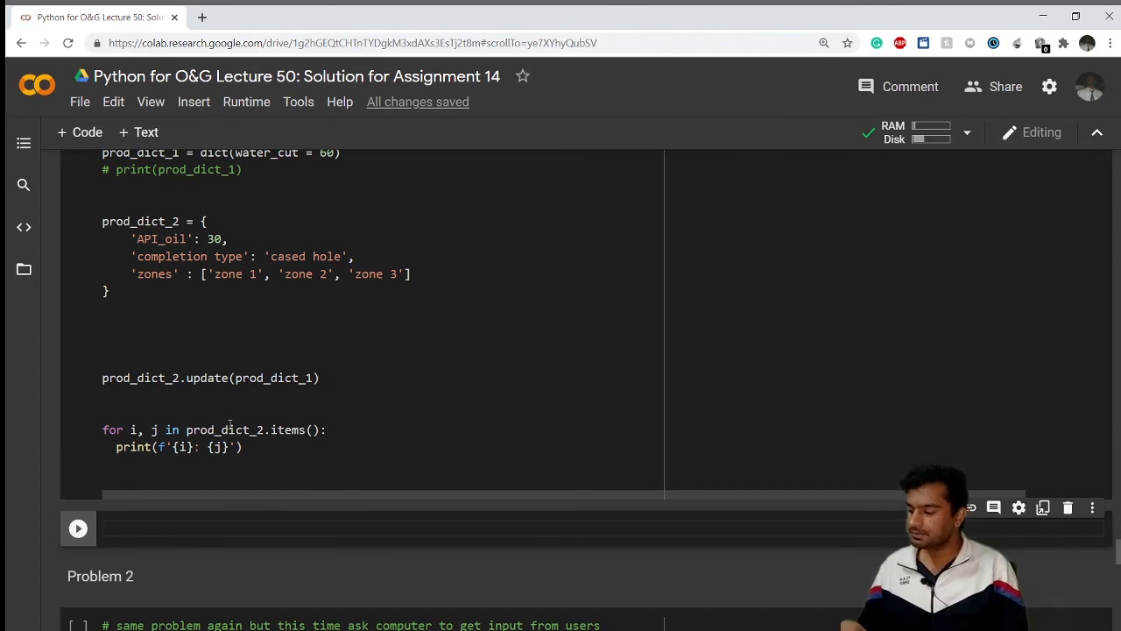
# Run the cell to print four key: value lines including water_cut: 60, then highlight the loop code.
pyautogui.click(77, 527)
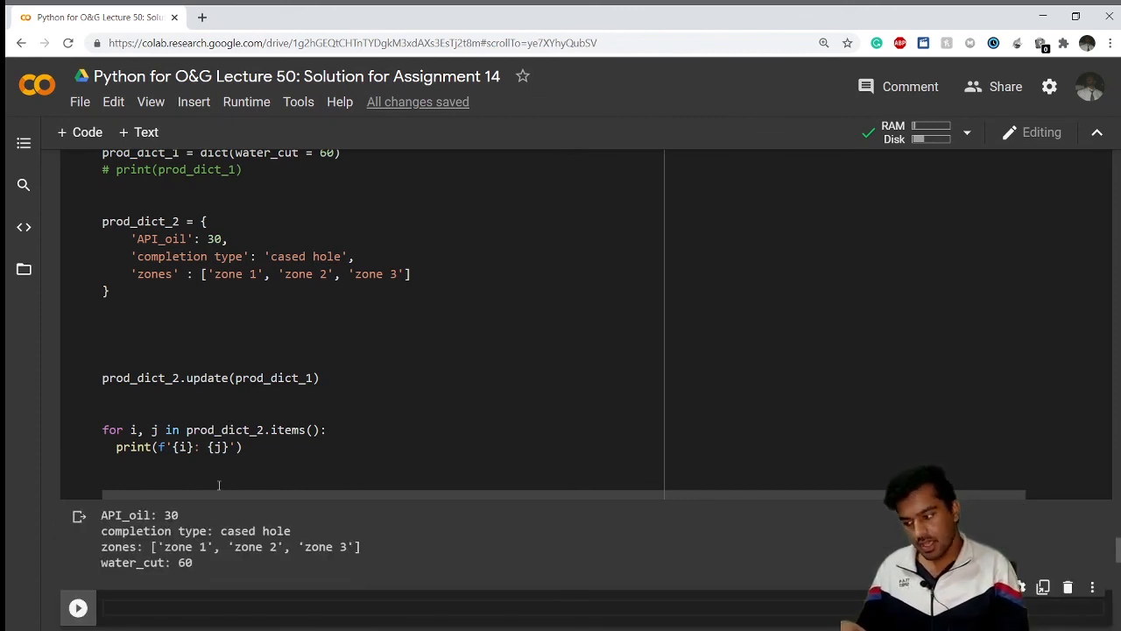
pyautogui.moveTo(207, 570)
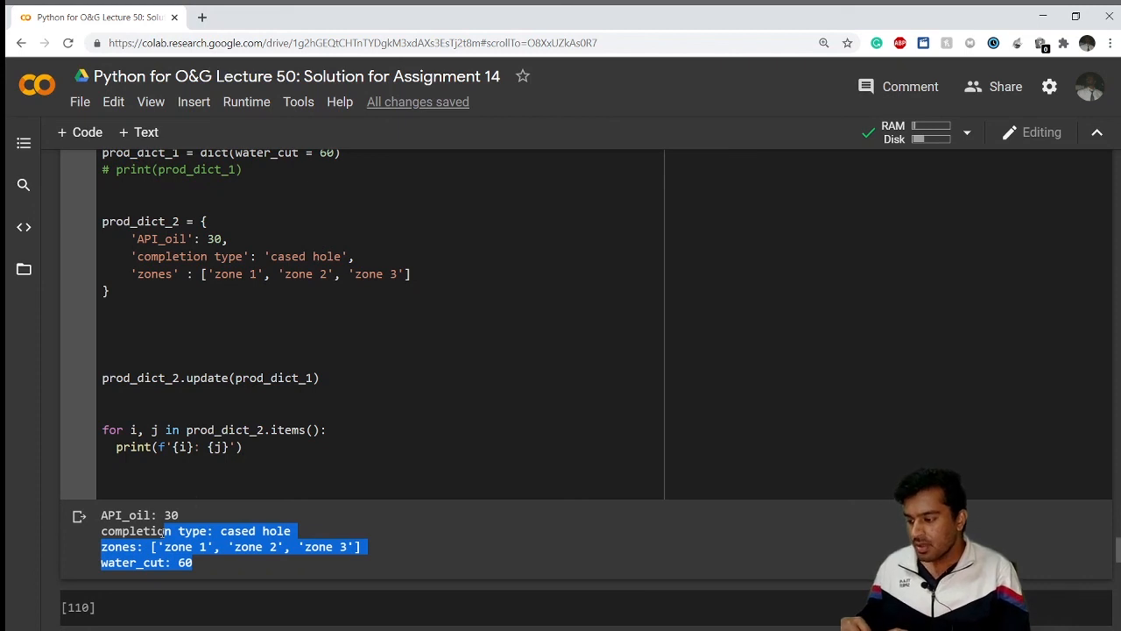
pyautogui.click(340, 447)
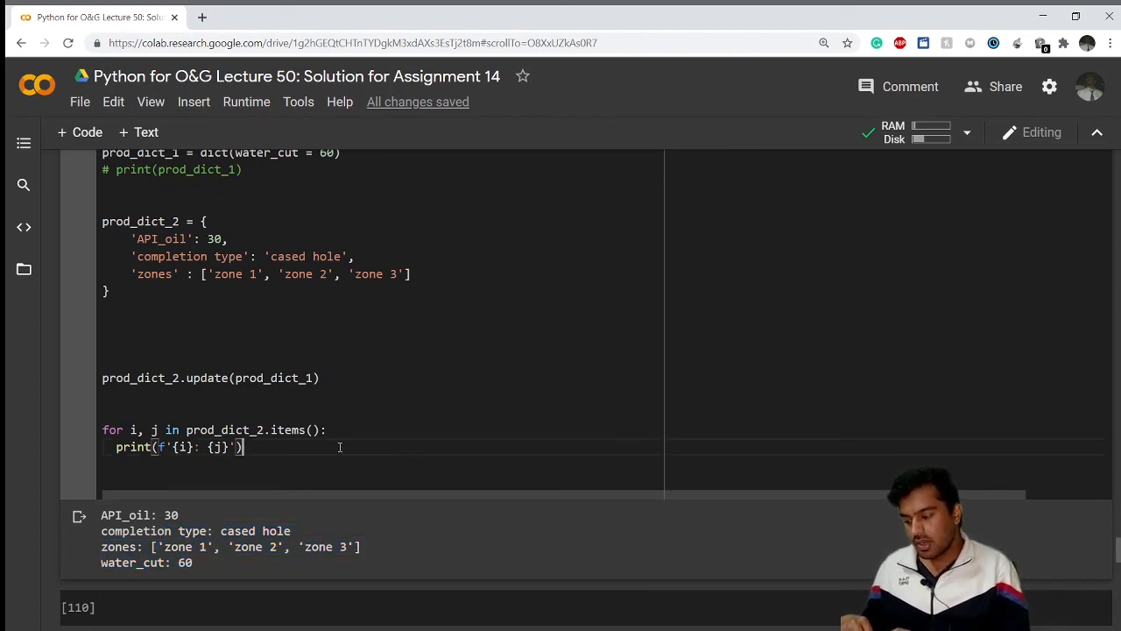
pyautogui.moveTo(242, 447); pyautogui.dragTo(101, 430)
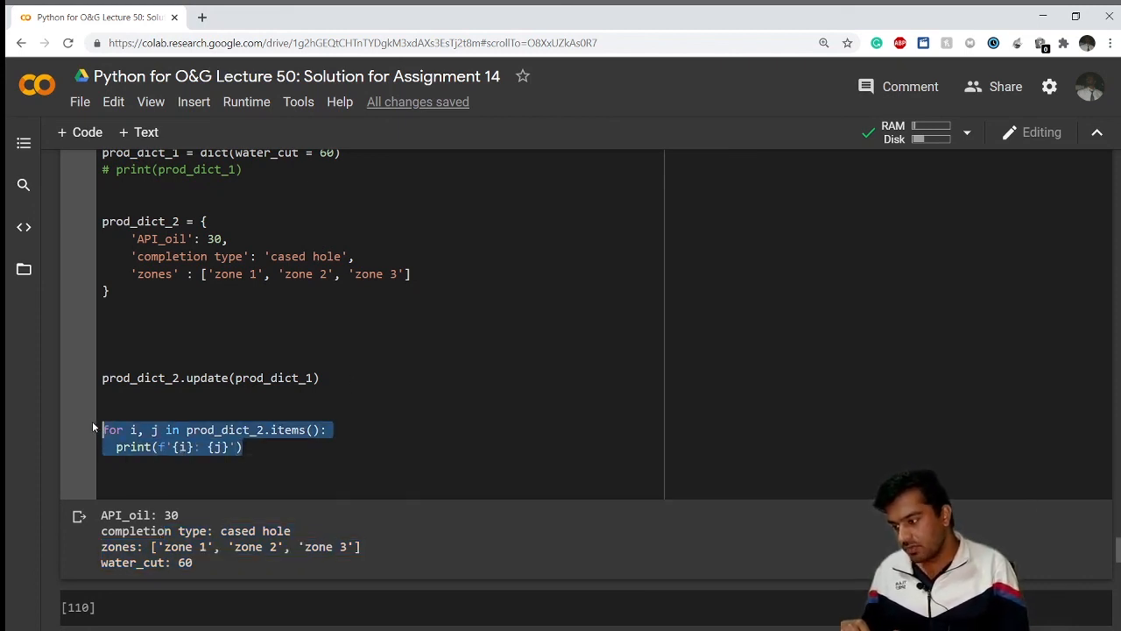